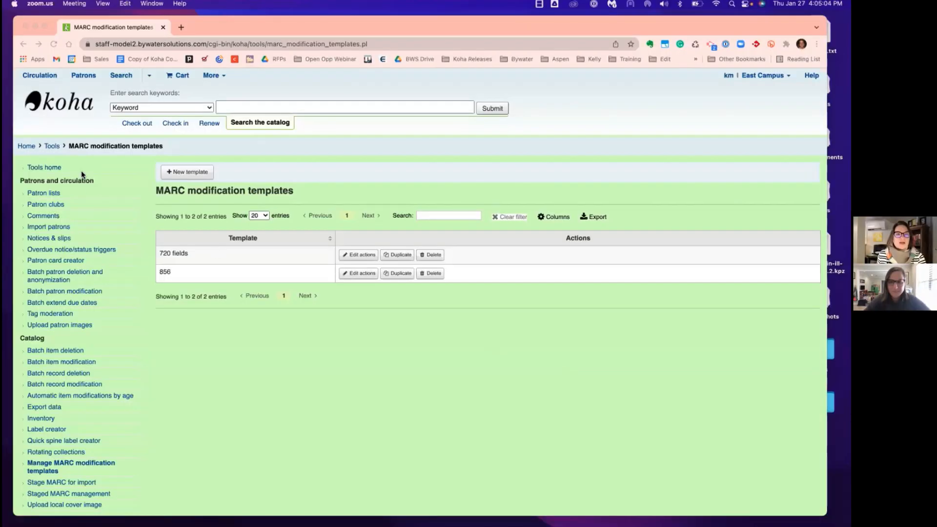
Leave the MARC modification templates list for the staff home page via the Home breadcrumb
click(26, 146)
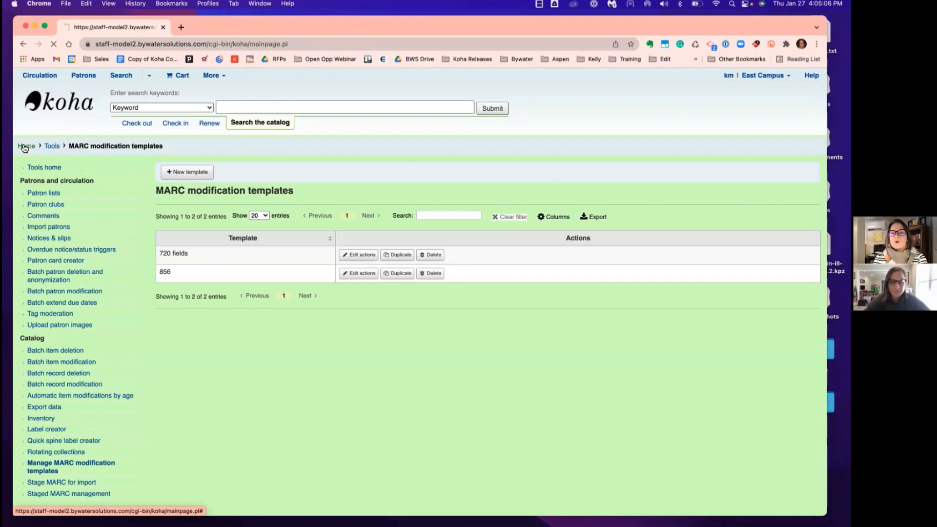
click(27, 146)
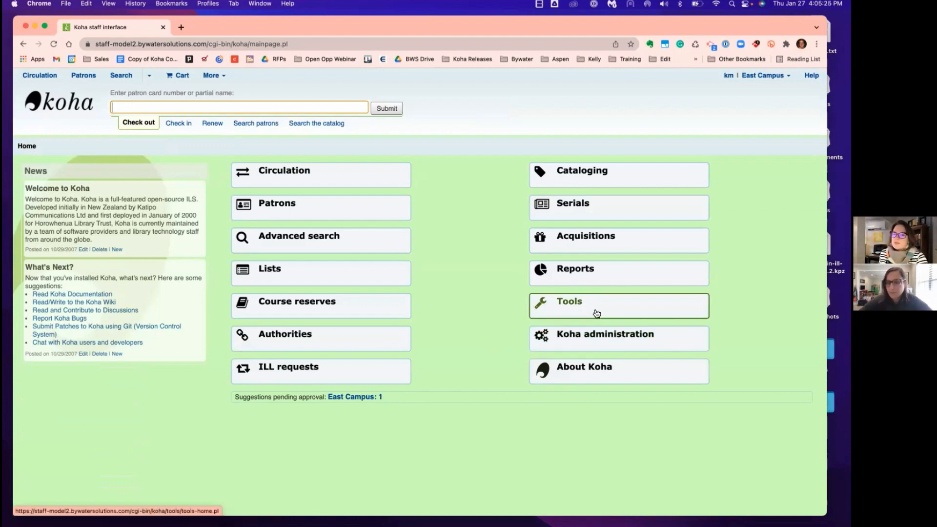
Go through the Tools page to the MARC modification templates list under Catalog
click(568, 301)
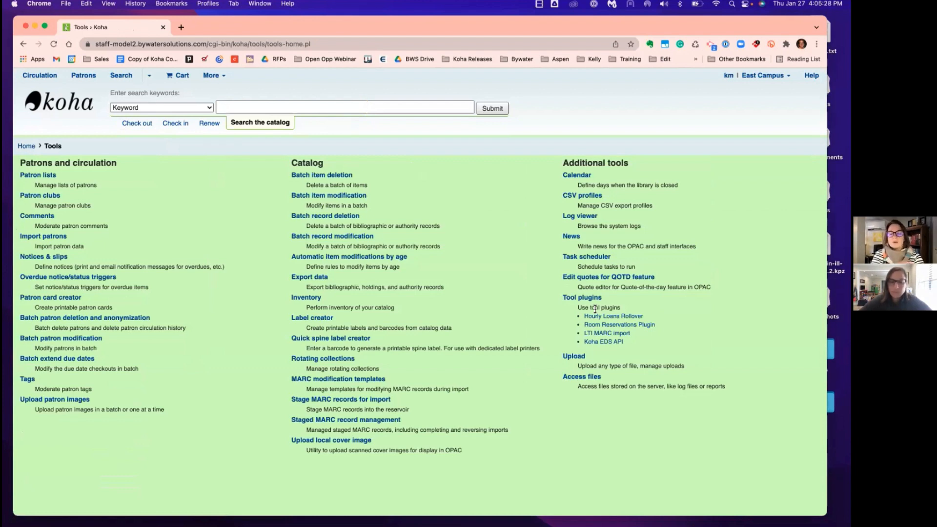
mouse_move(538, 374)
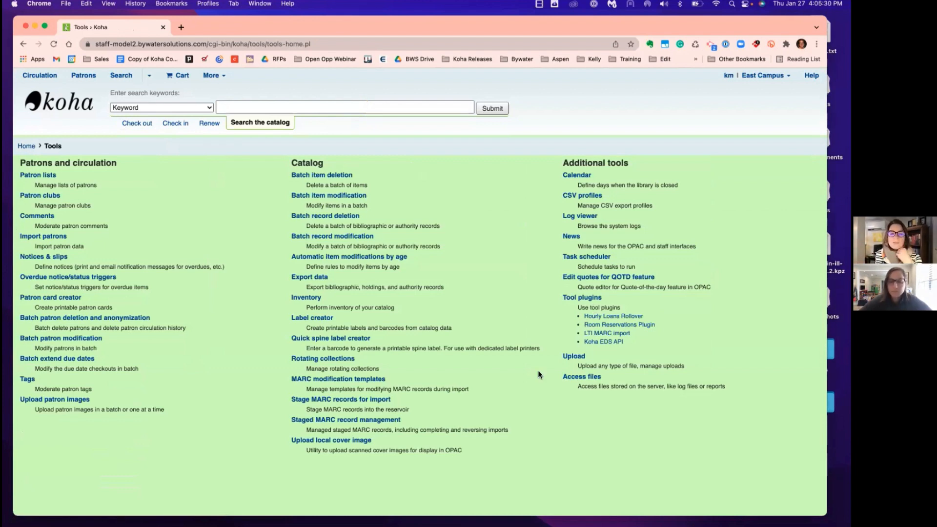
mouse_move(338, 379)
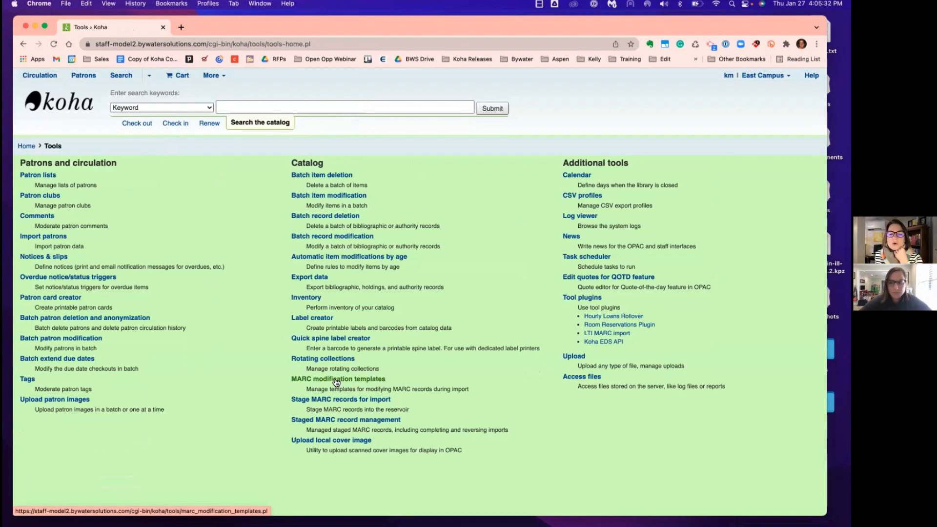
click(338, 379)
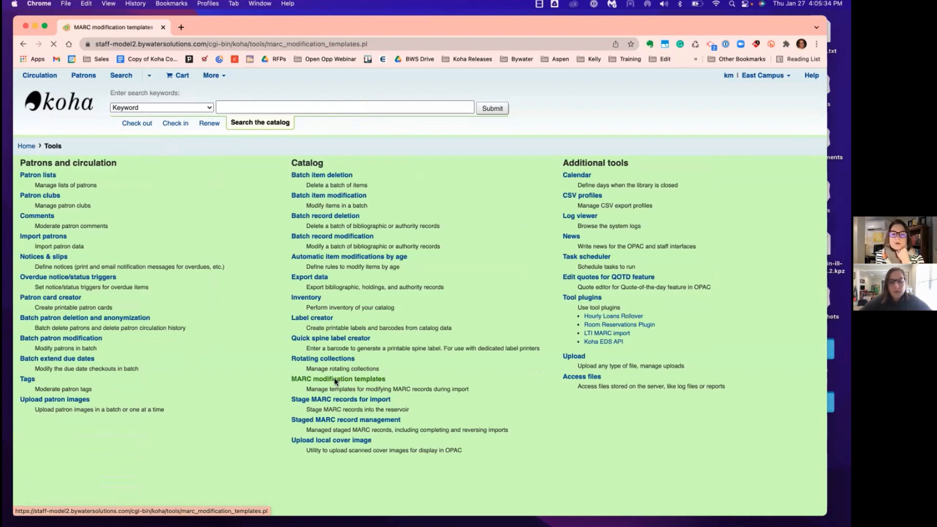
click(338, 379)
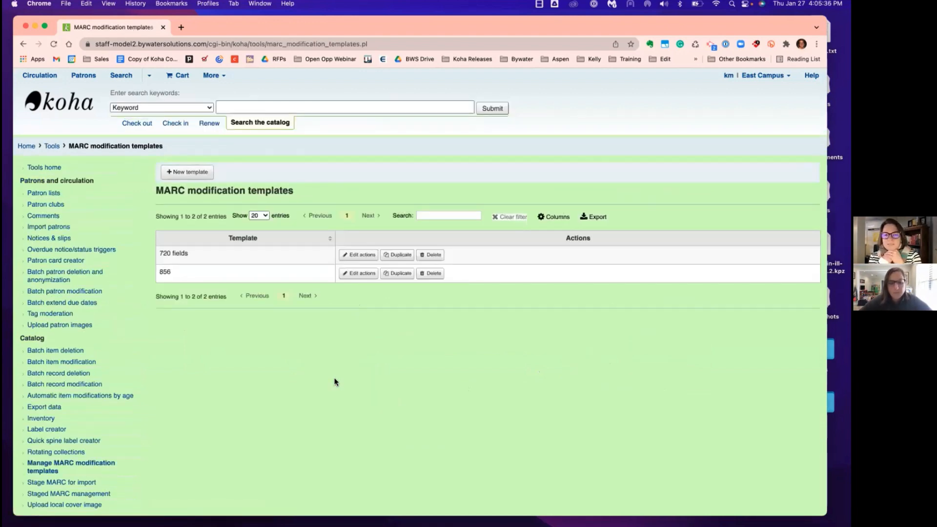
mouse_move(283, 265)
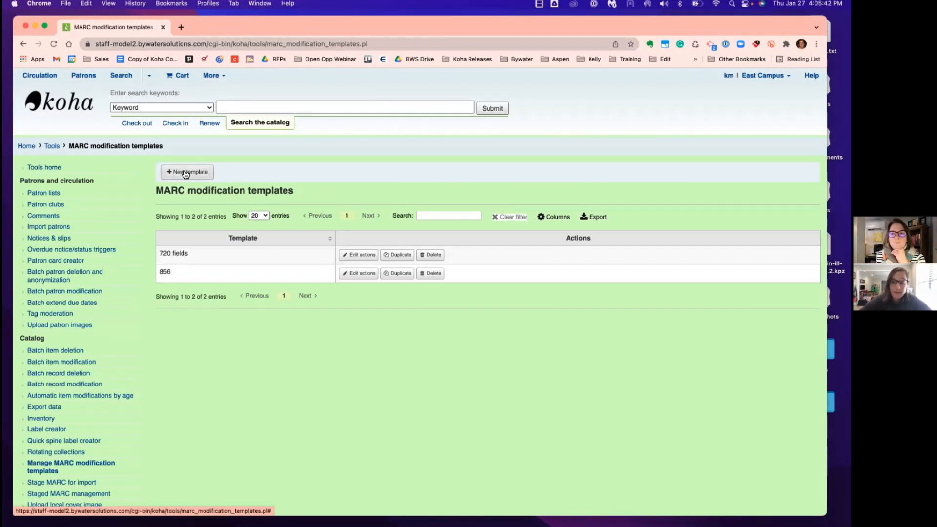
Create and submit a new MARC modification template named 'Add Items'
click(186, 173)
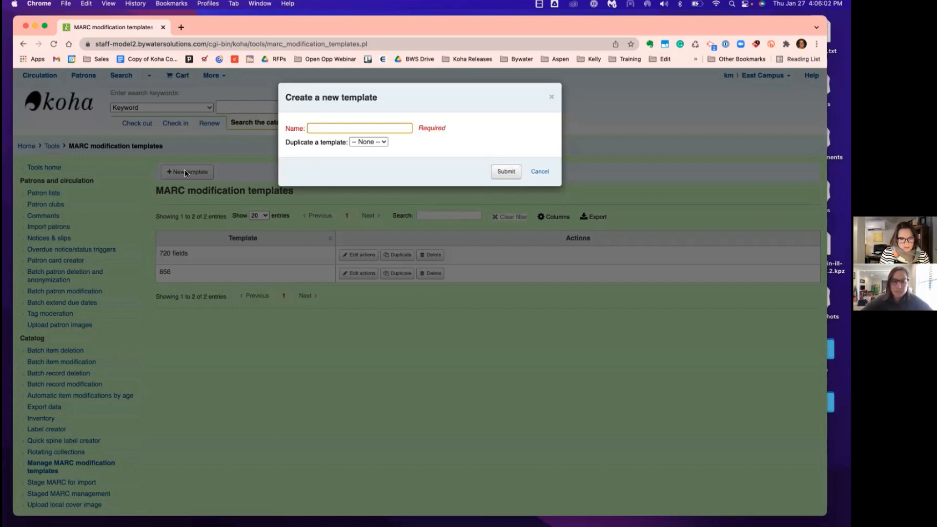
text(Add Items)
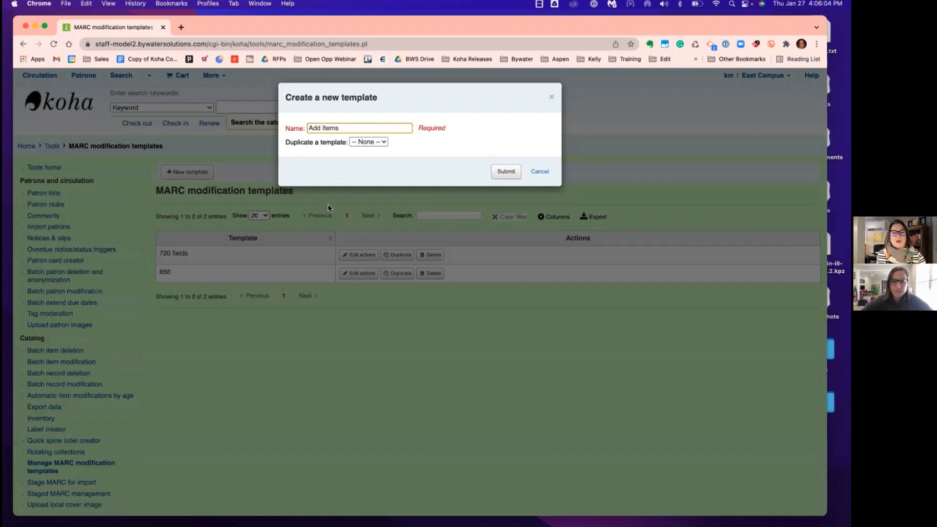
click(505, 172)
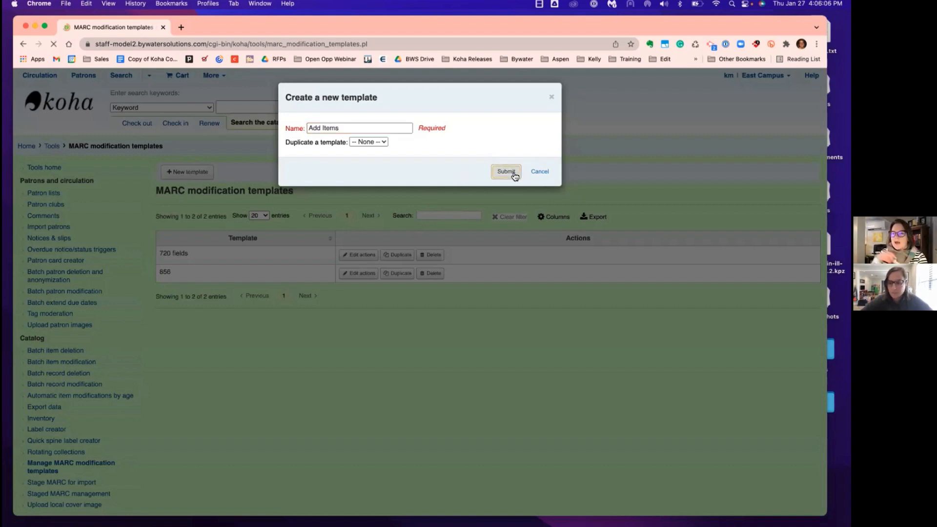
click(505, 171)
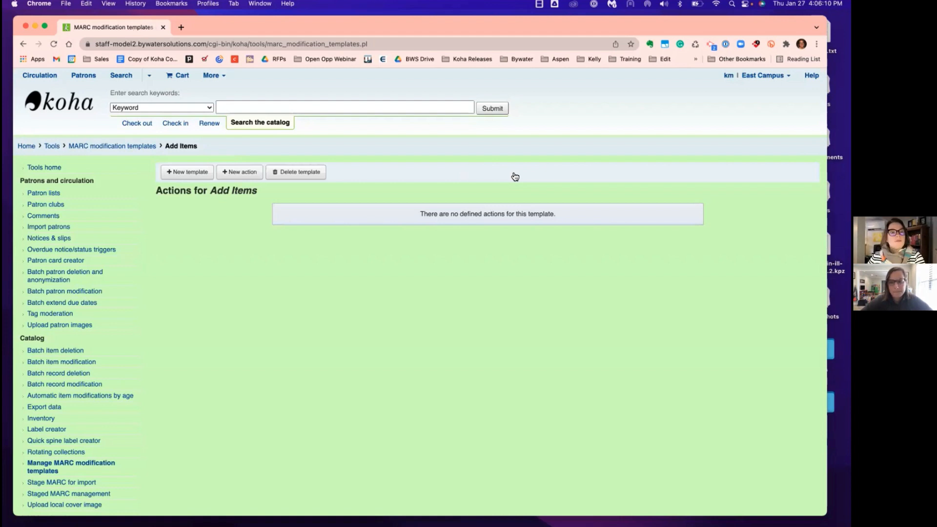
mouse_move(251, 181)
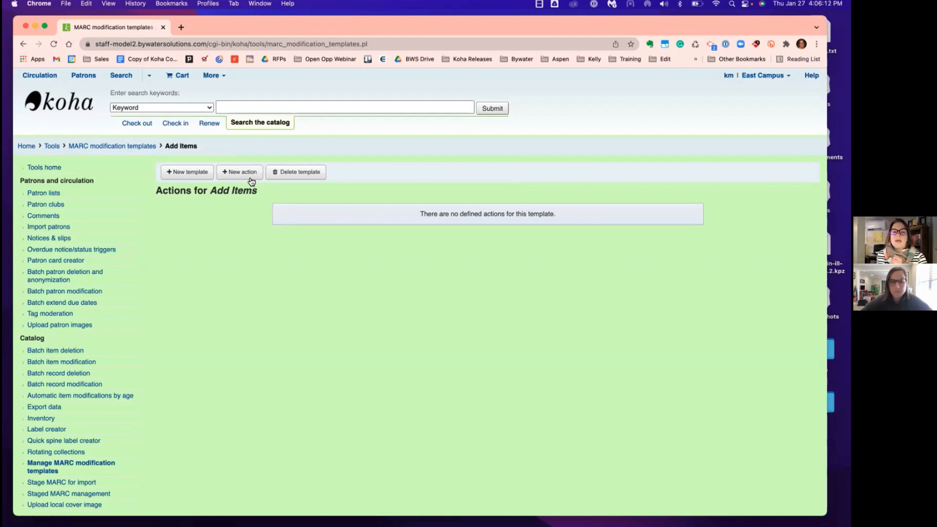
Draft an 'Add new' action for field 942 subfield c and open a second staff tab
click(239, 172)
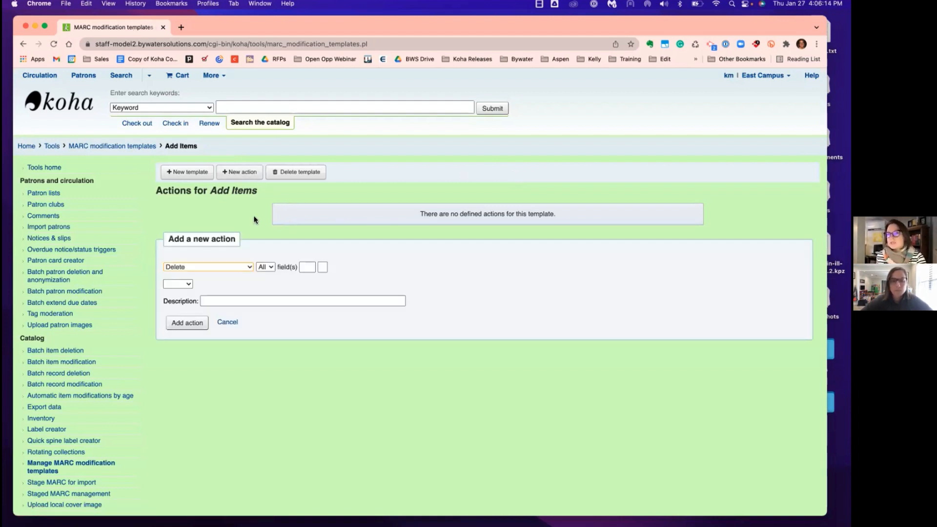
click(207, 267)
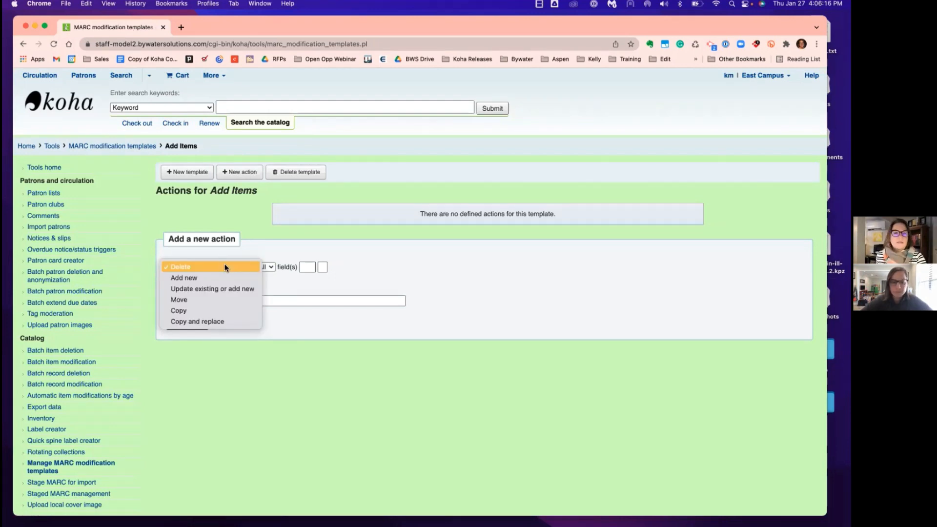
mouse_move(220, 277)
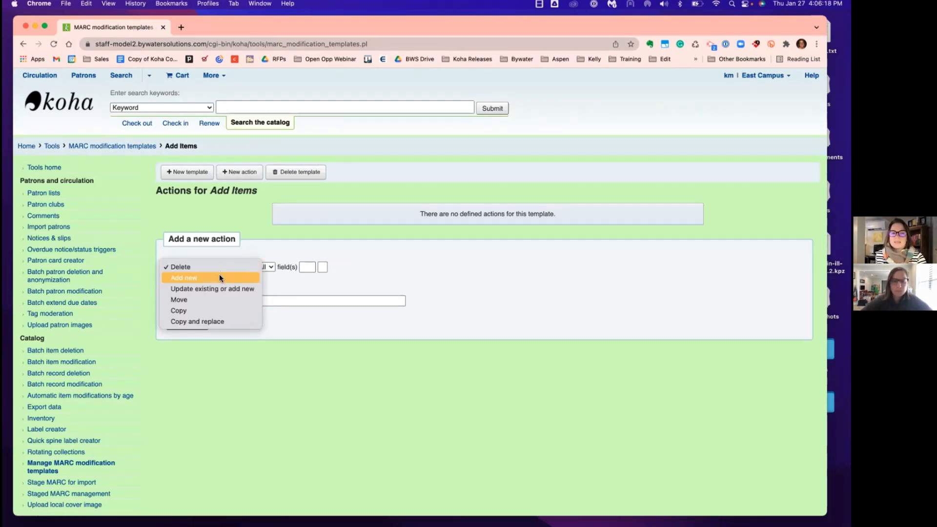
mouse_move(216, 292)
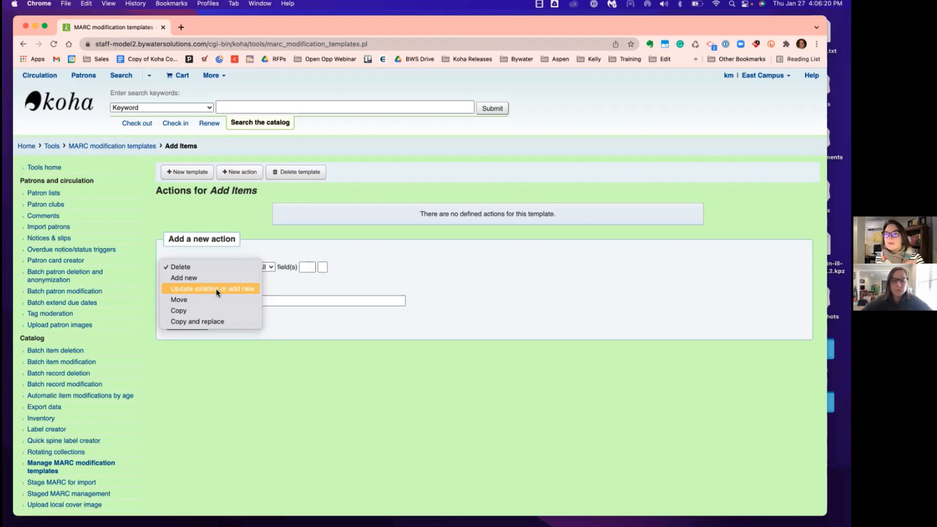
click(207, 267)
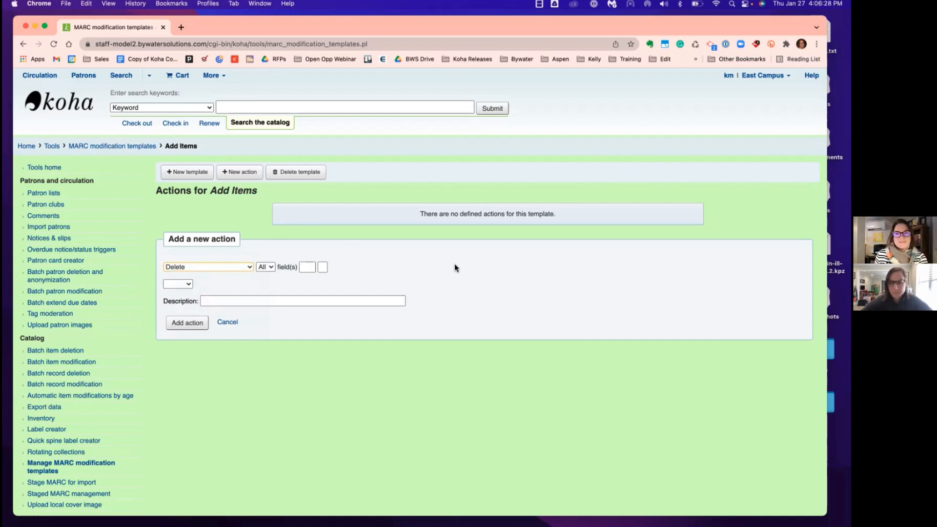
click(207, 266)
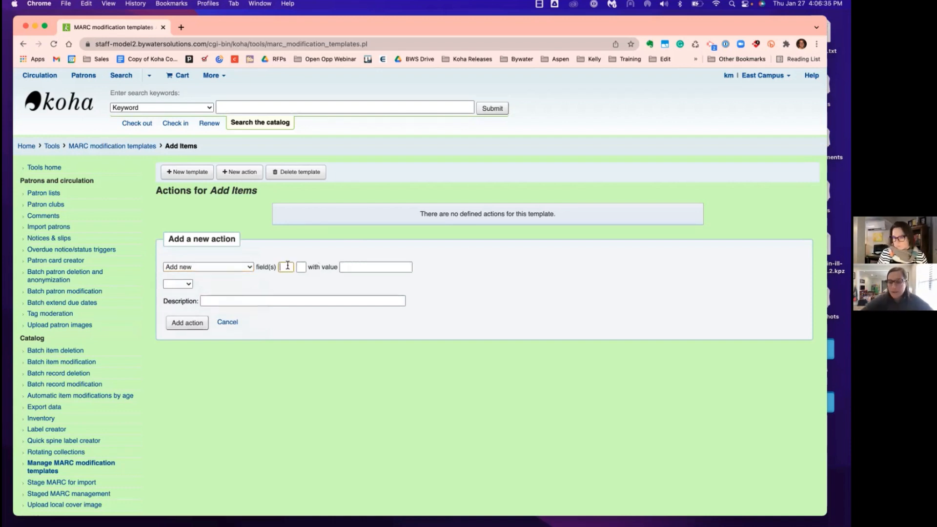
text(942)
click(301, 267)
text(c)
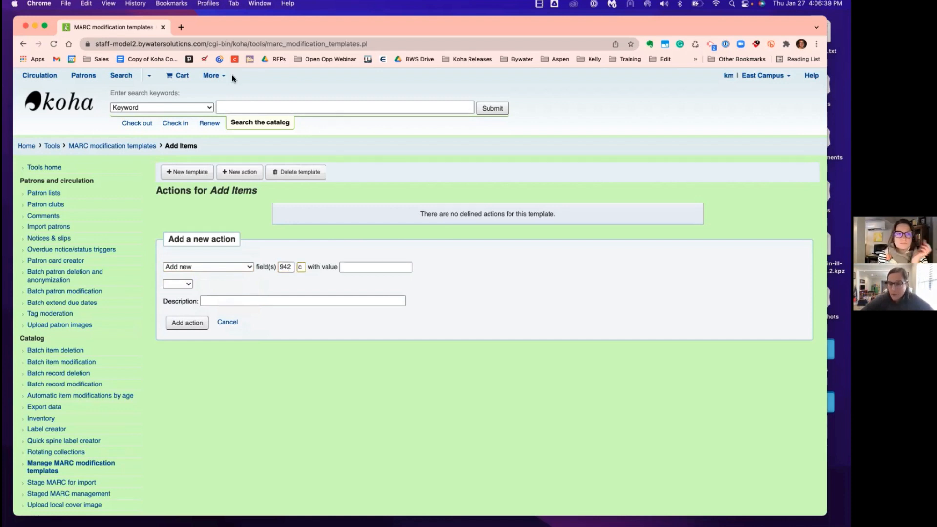
click(376, 266)
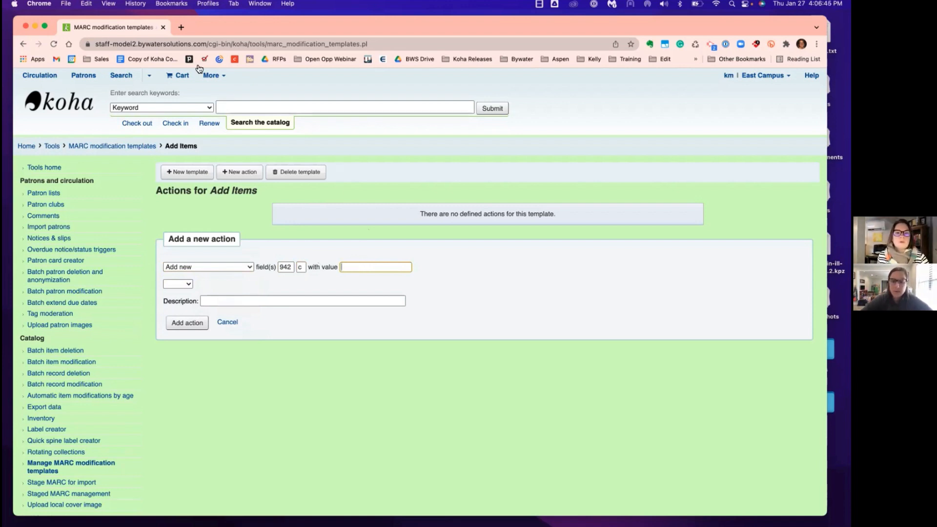
click(181, 27)
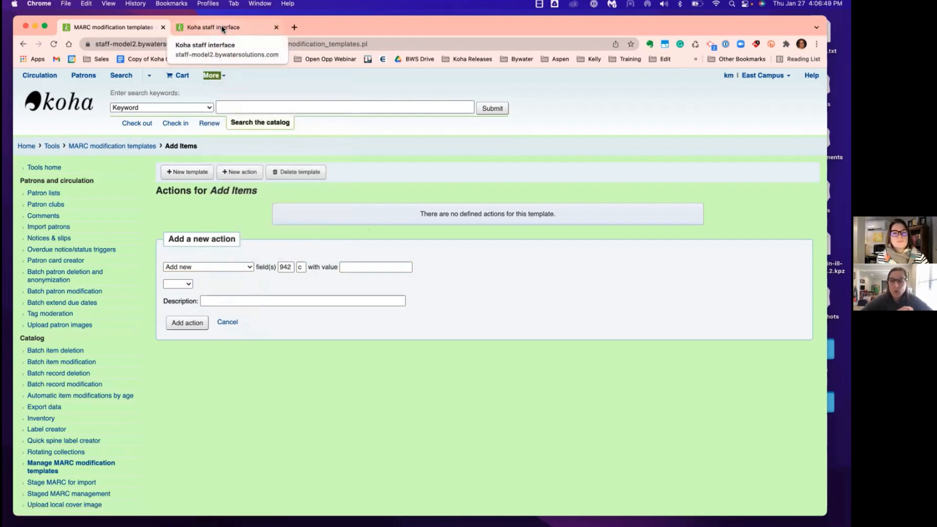
Check the item types list in the second tab, then return to the 942$c action draft
click(212, 27)
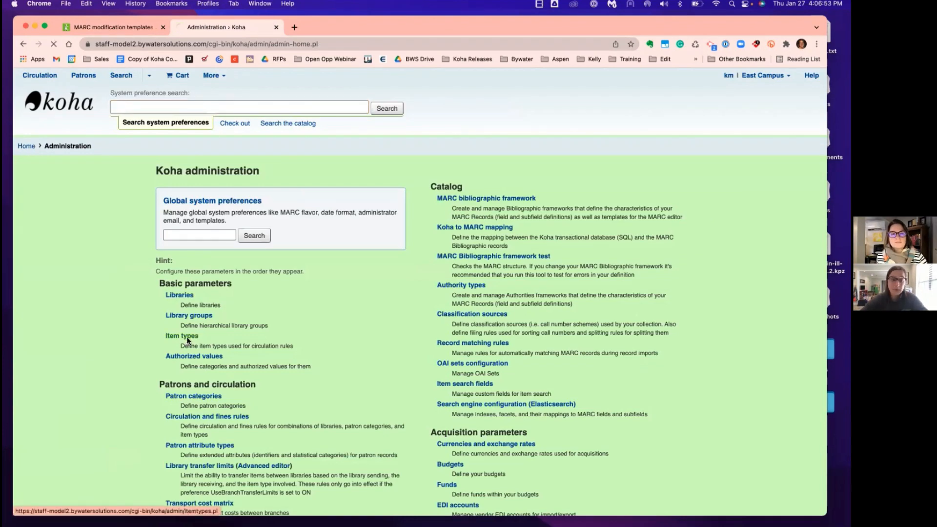
click(181, 335)
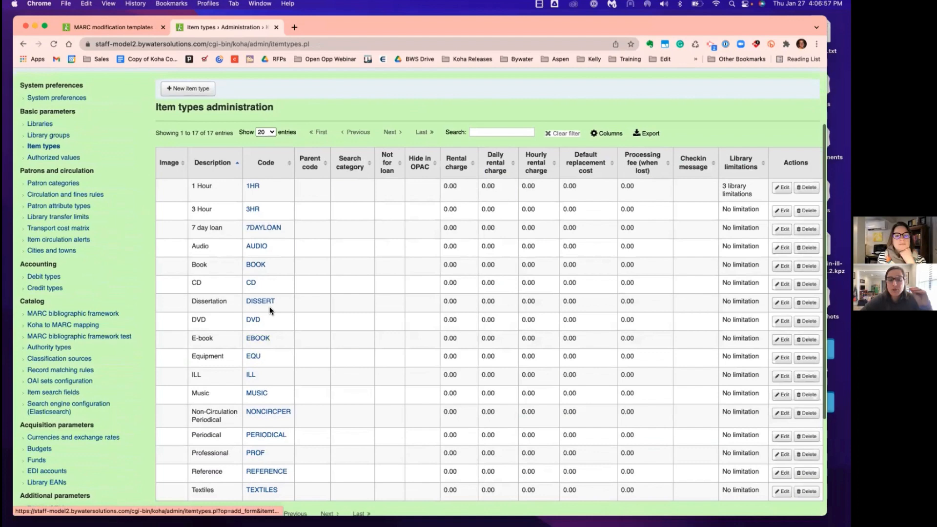
mouse_move(256, 265)
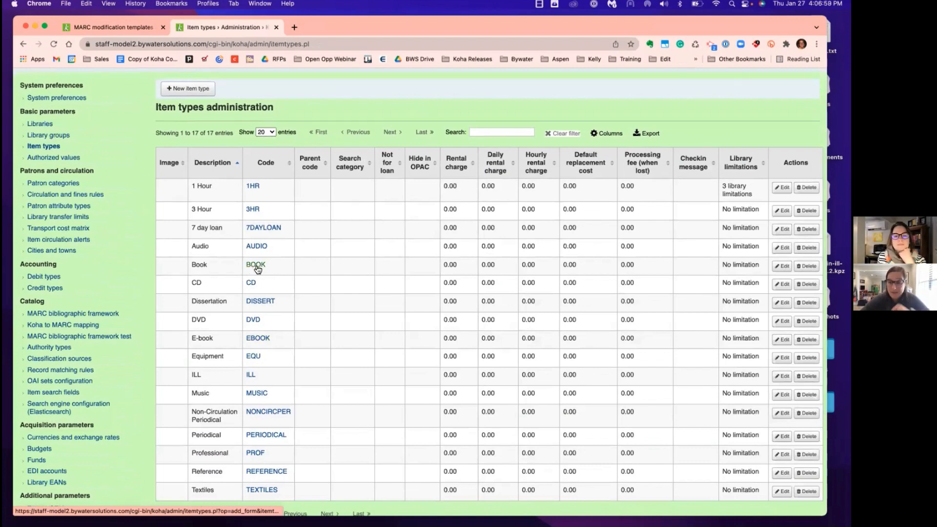
click(111, 27)
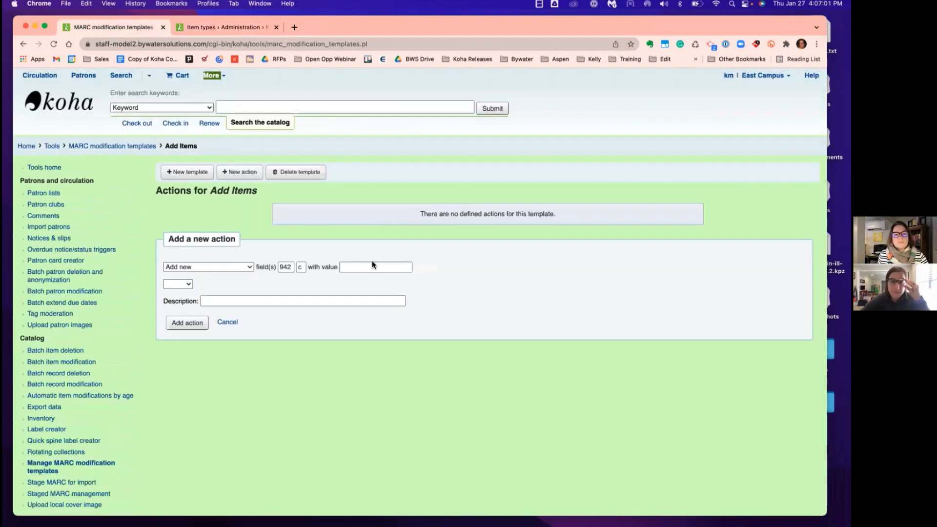
Save the 942$c action with value BOOK and start a second action
text(BOOK)
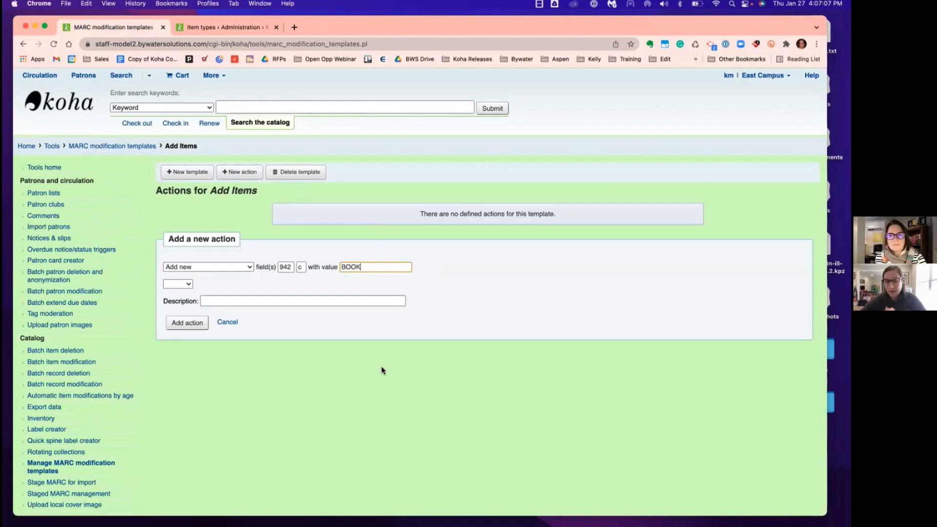
mouse_move(184, 338)
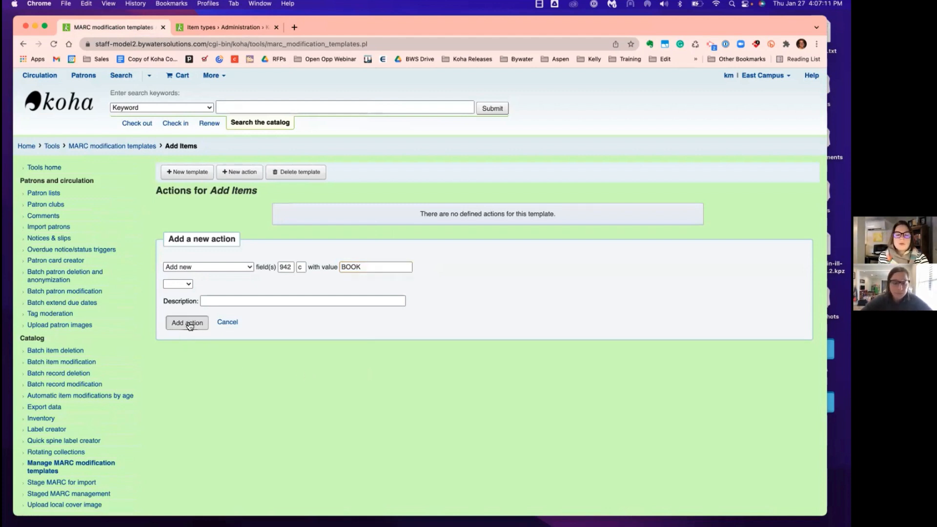
click(187, 323)
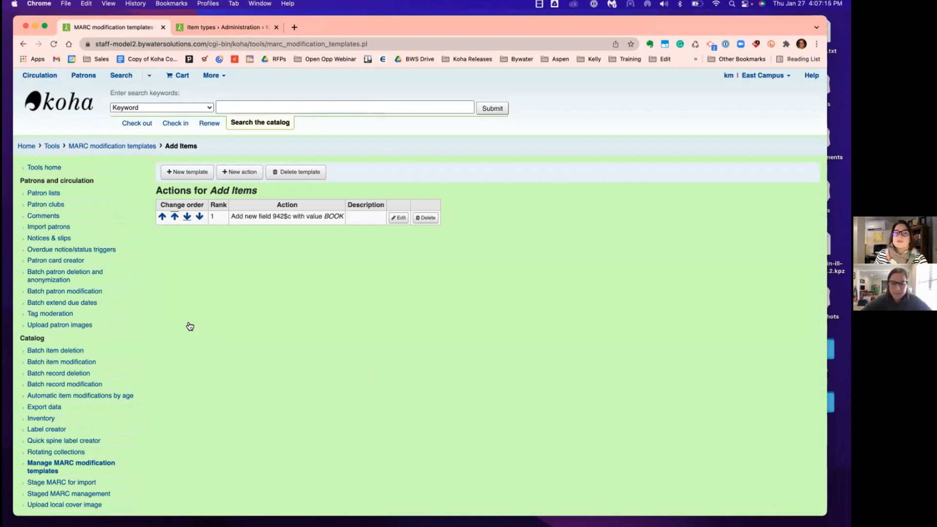
click(239, 172)
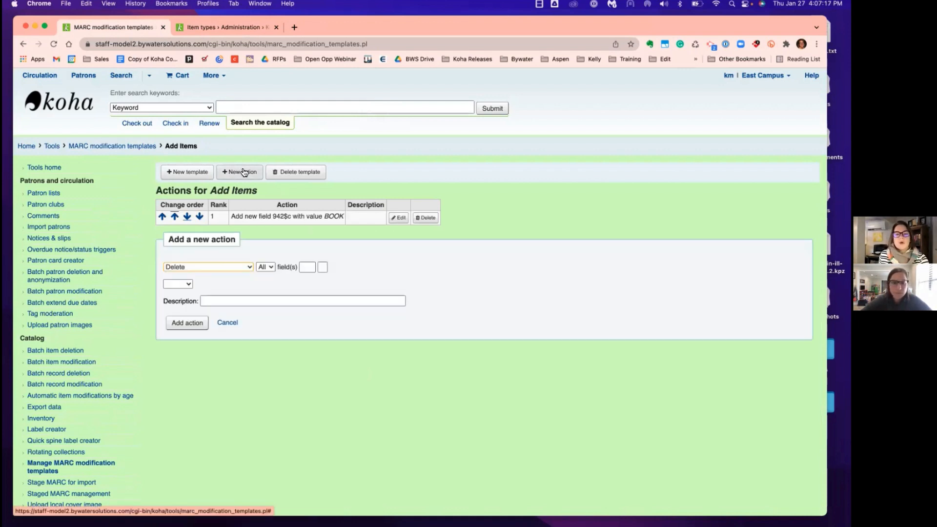
Add an 'Add new' action for 952$a with value E after checking item type and library codes
click(207, 266)
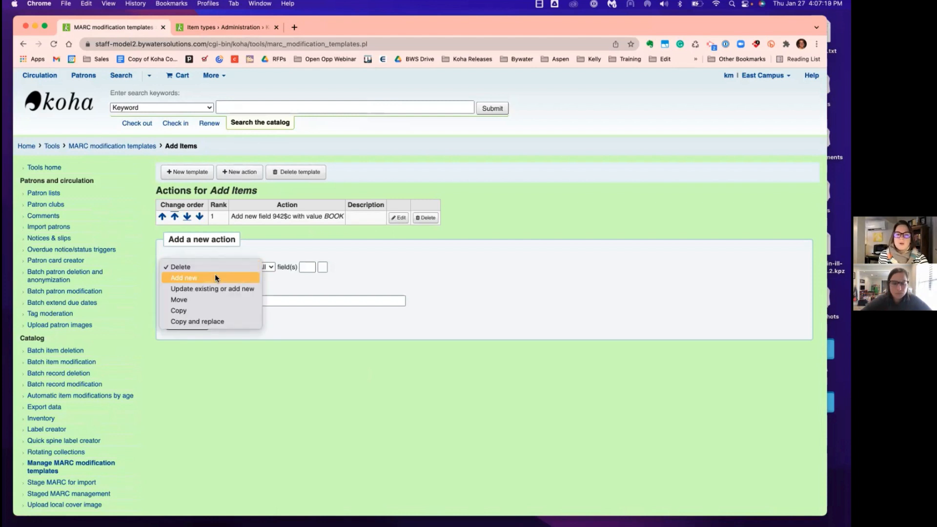
click(184, 278)
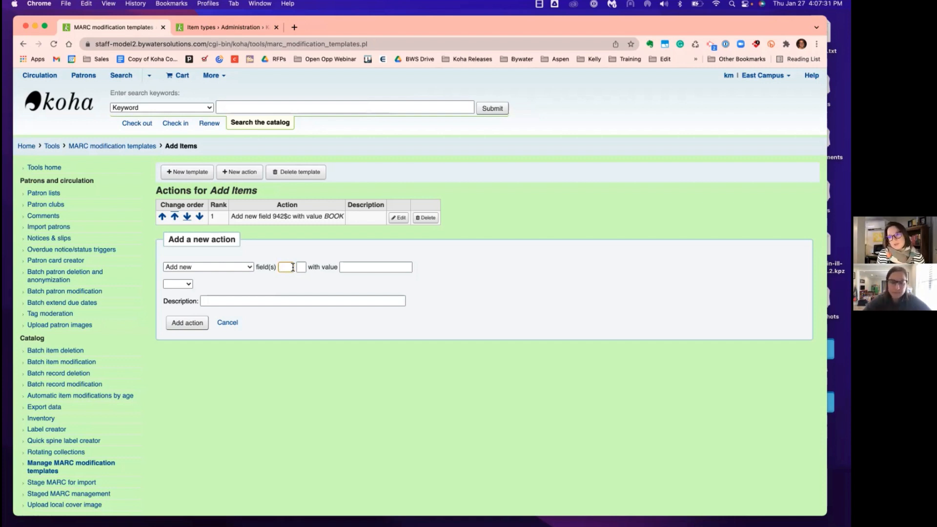
text(952)
click(300, 267)
text(a)
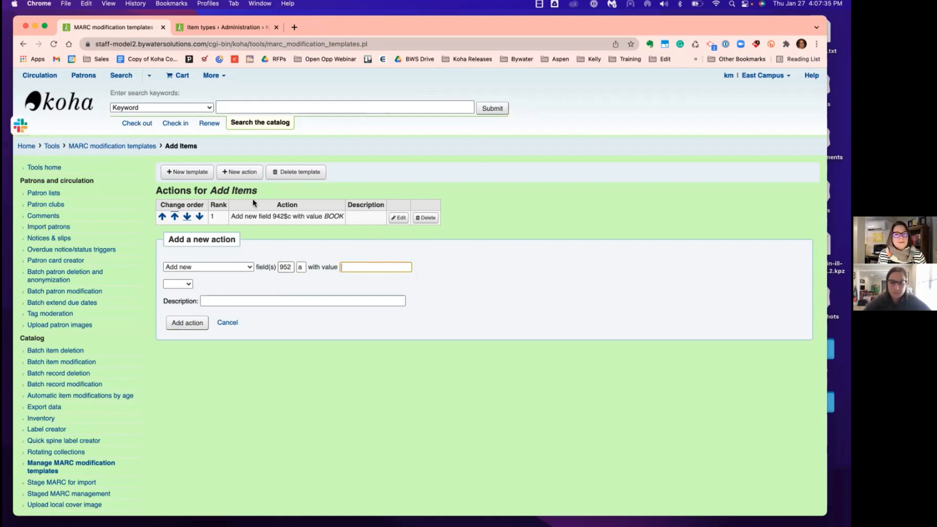
click(224, 27)
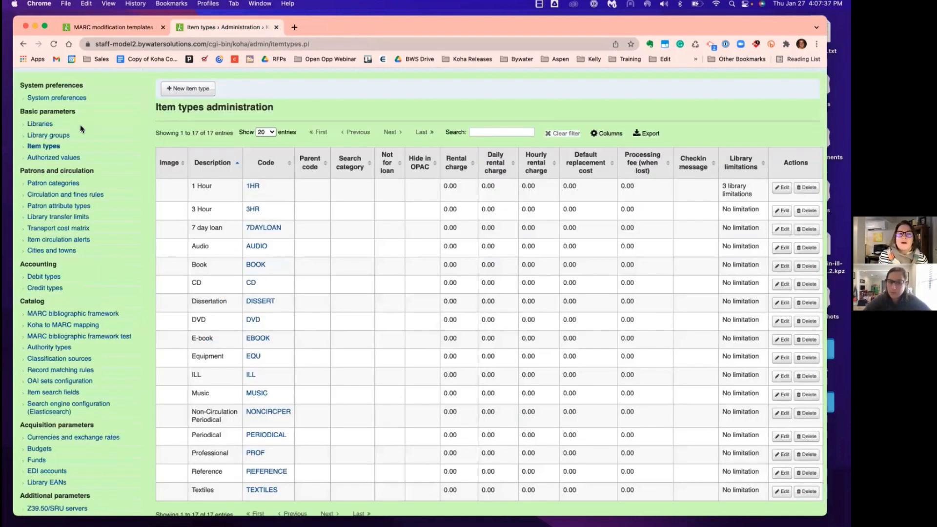
mouse_move(39, 124)
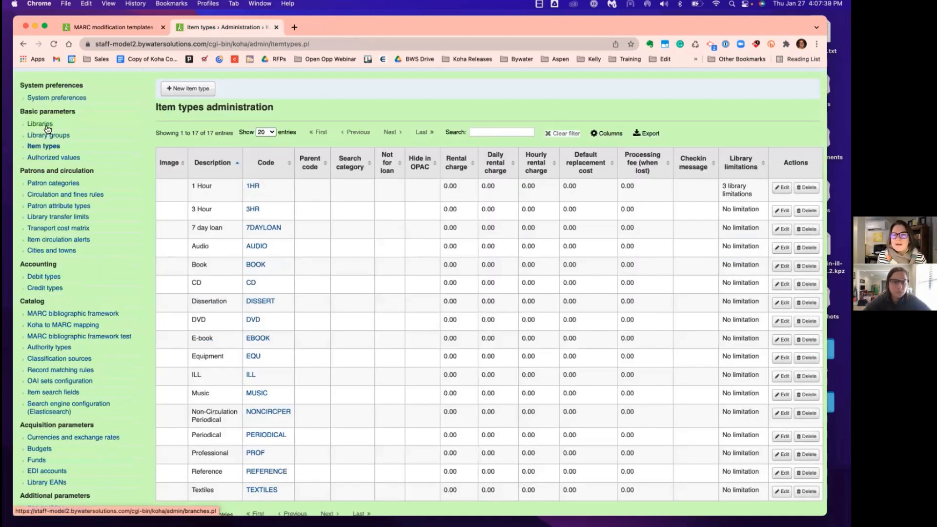
click(40, 124)
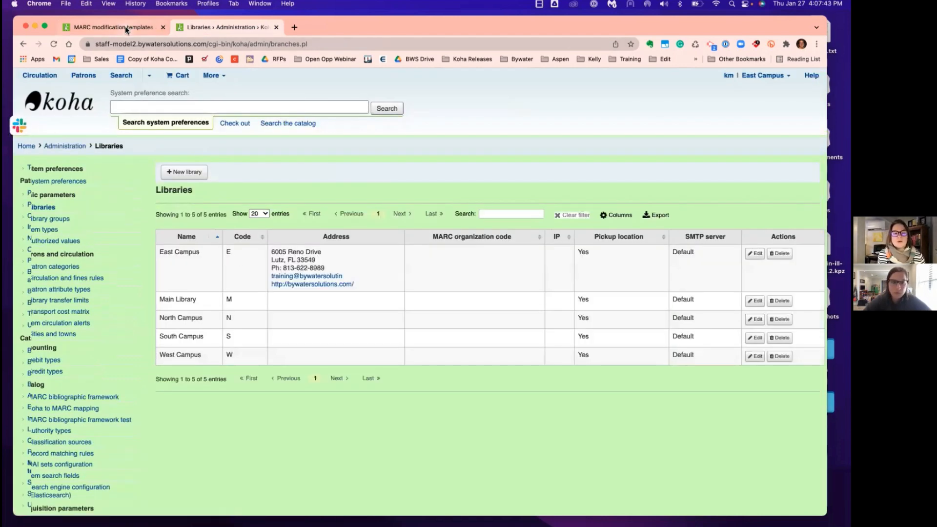
click(111, 27)
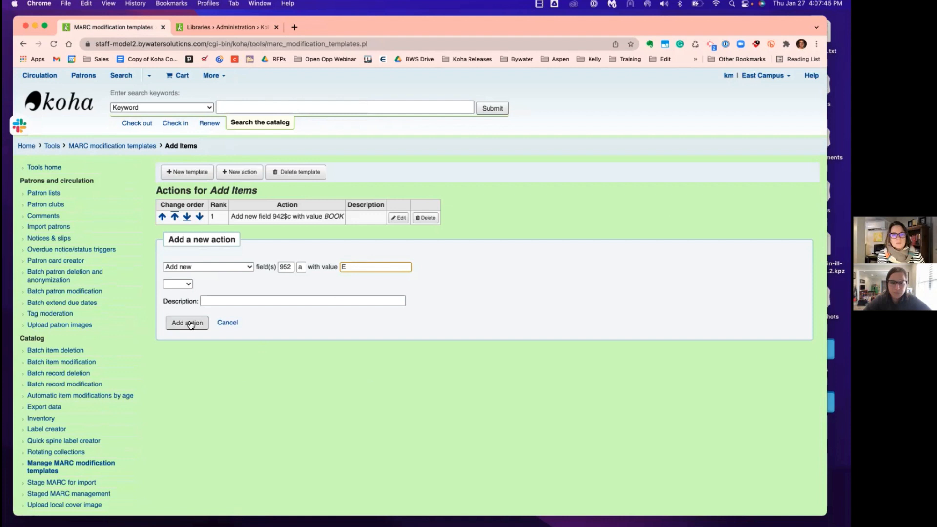
click(186, 323)
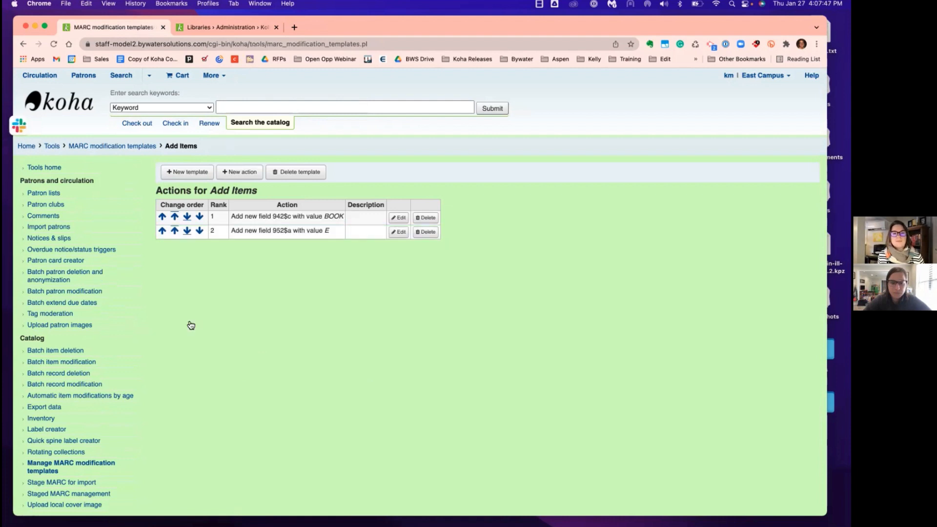
Add an 'Update existing or add new' action for 952$b with value E
click(239, 173)
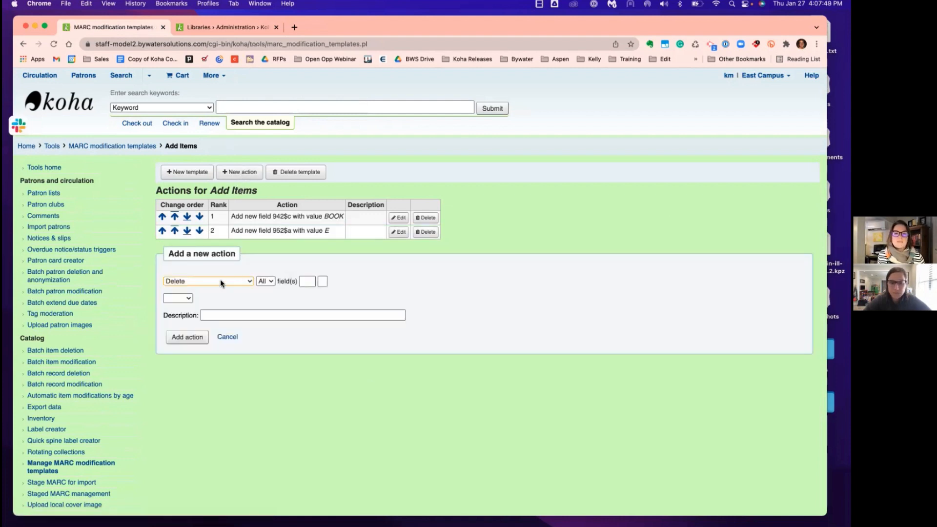
click(208, 281)
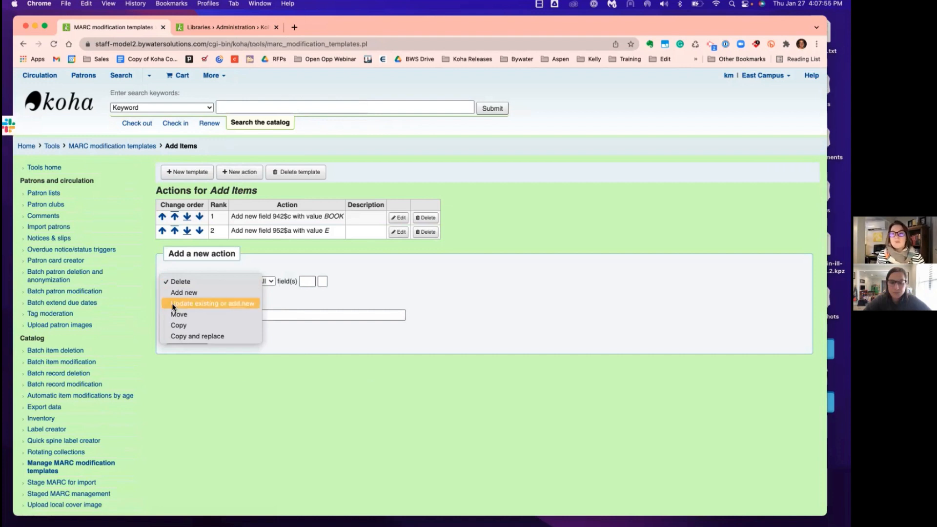
click(211, 303)
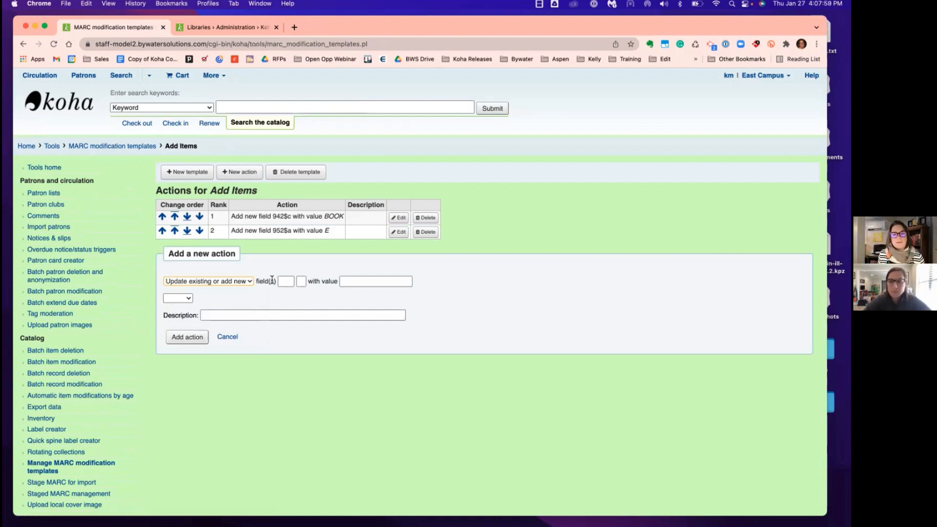
text(952)
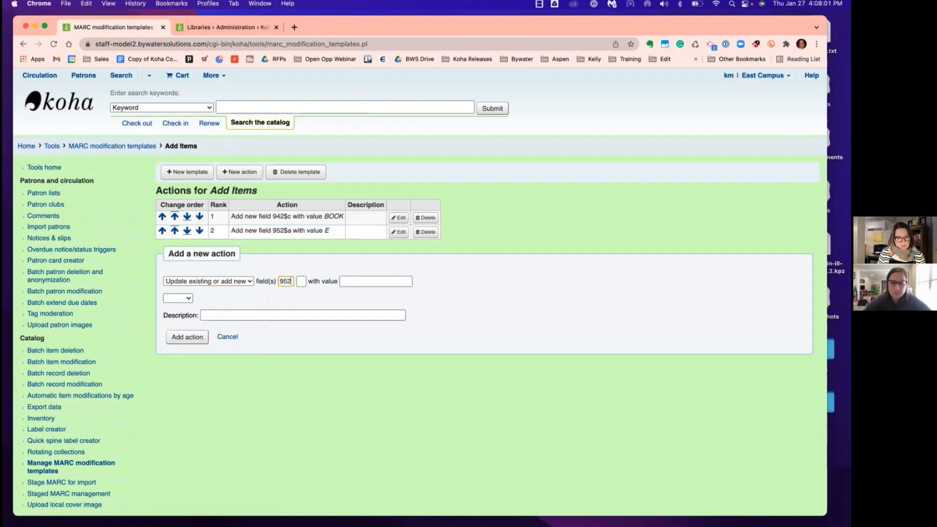
text(b)
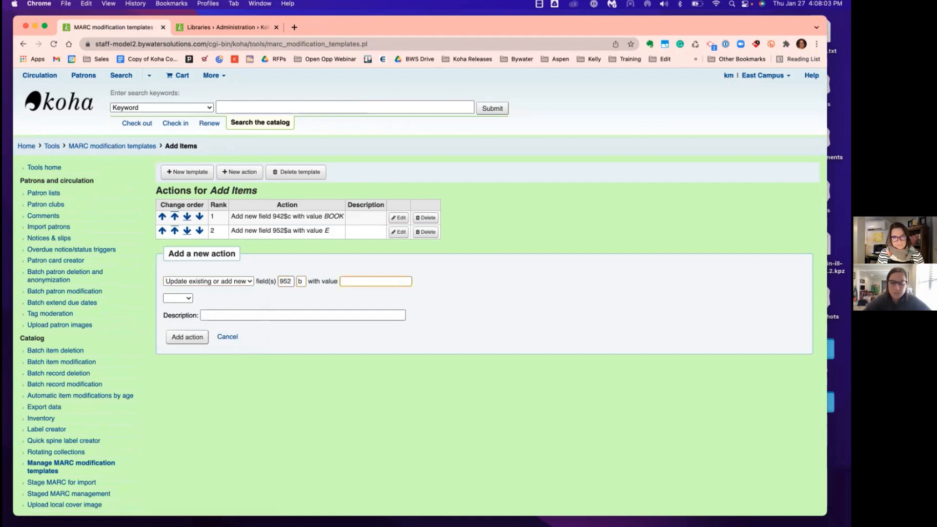
text(E)
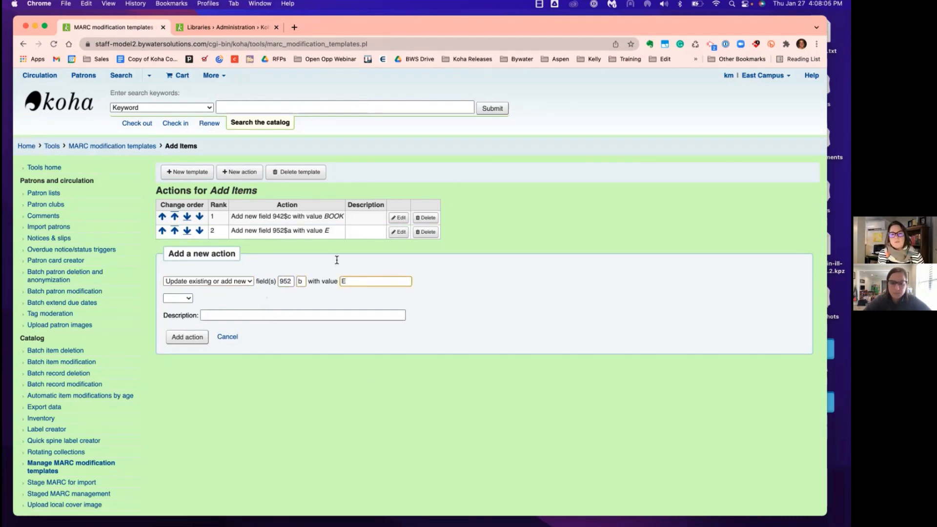
click(187, 337)
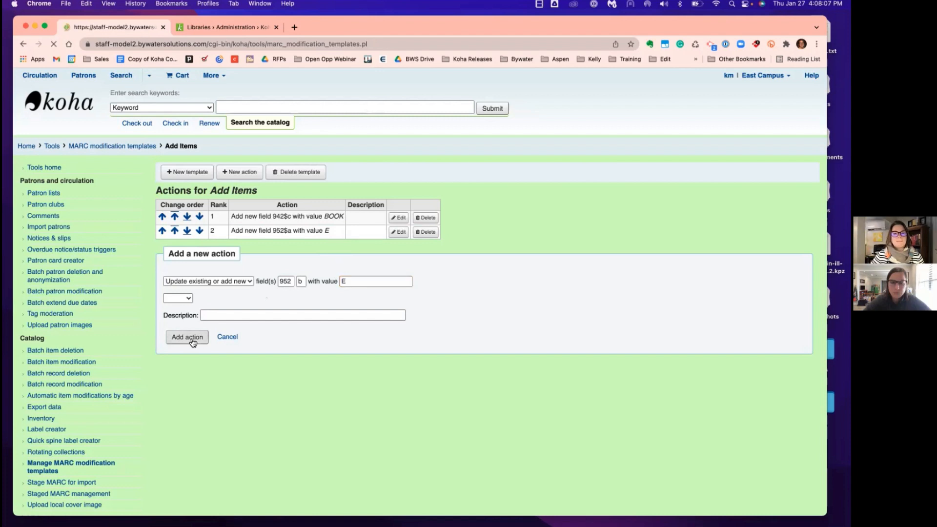
click(187, 336)
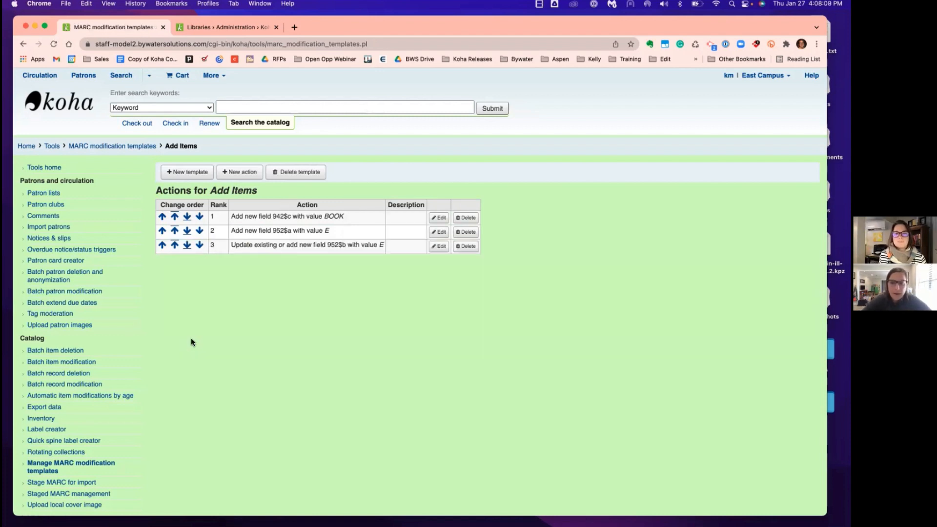
Add an 'Update existing or add new' action for 952$y with value BOOK
click(239, 172)
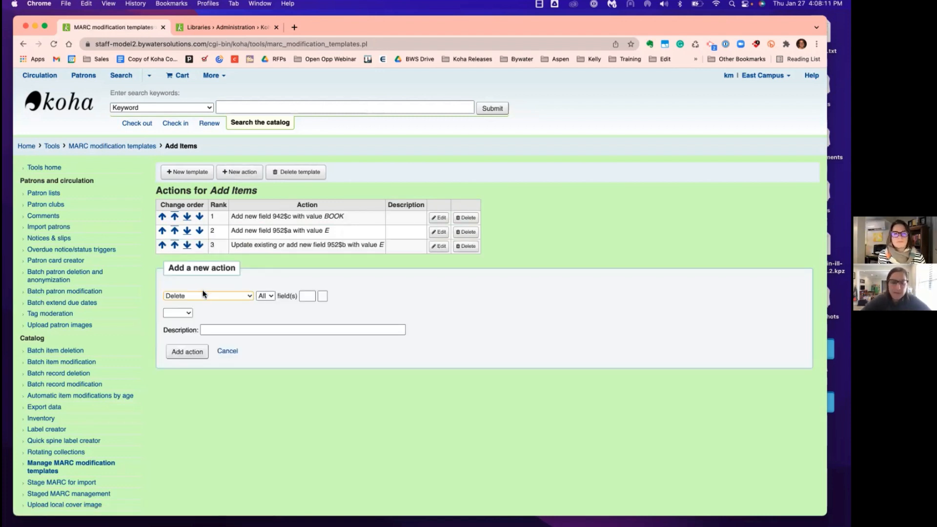
click(207, 296)
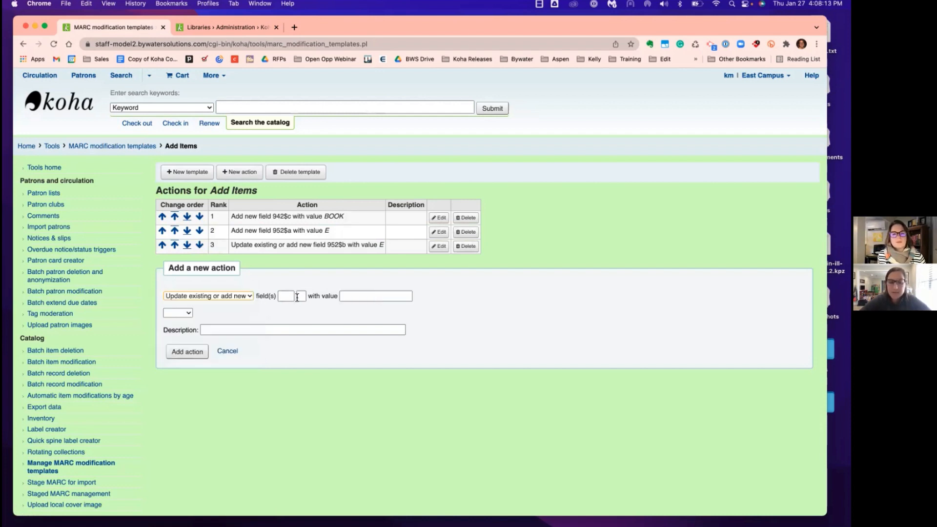
text(952)
text(y)
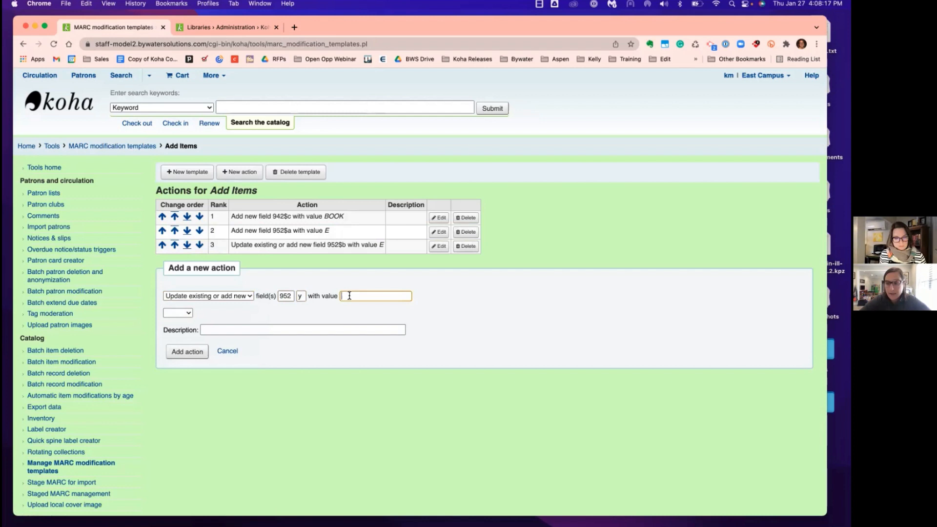
text(E)
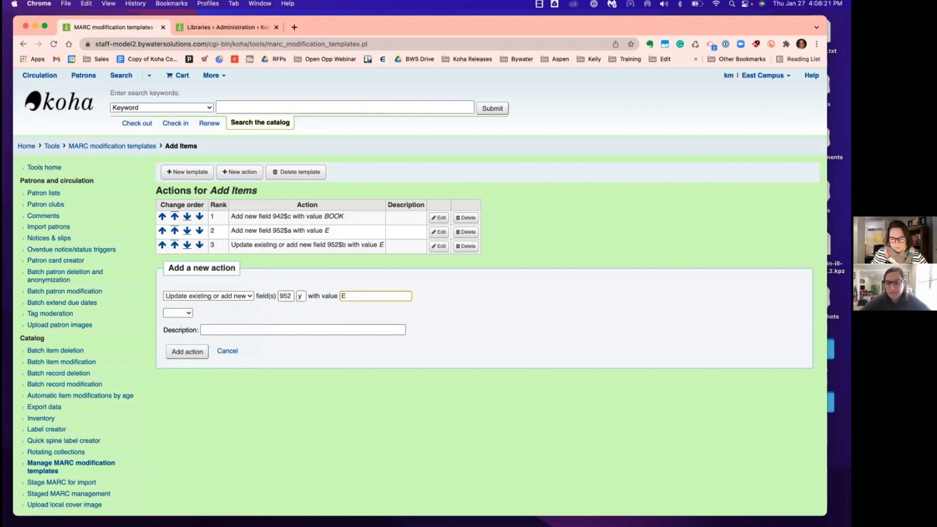
text(BOOK)
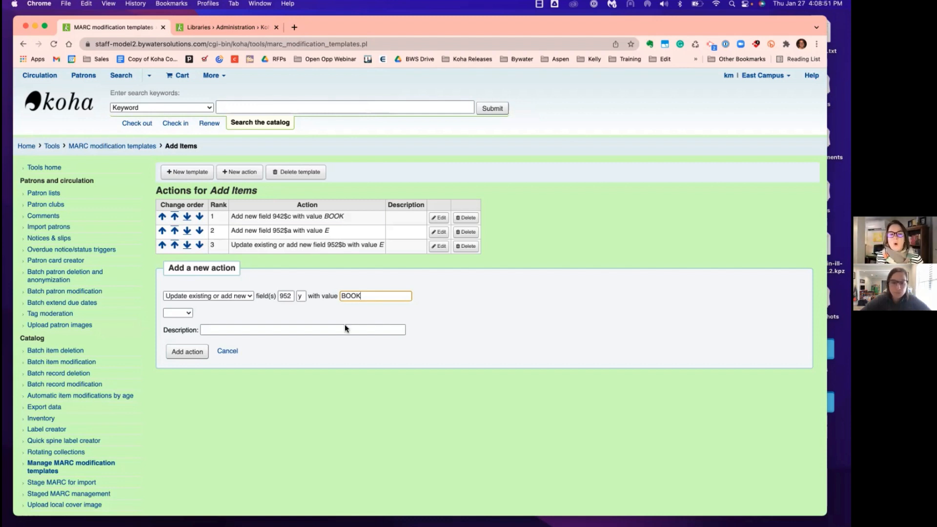
click(187, 351)
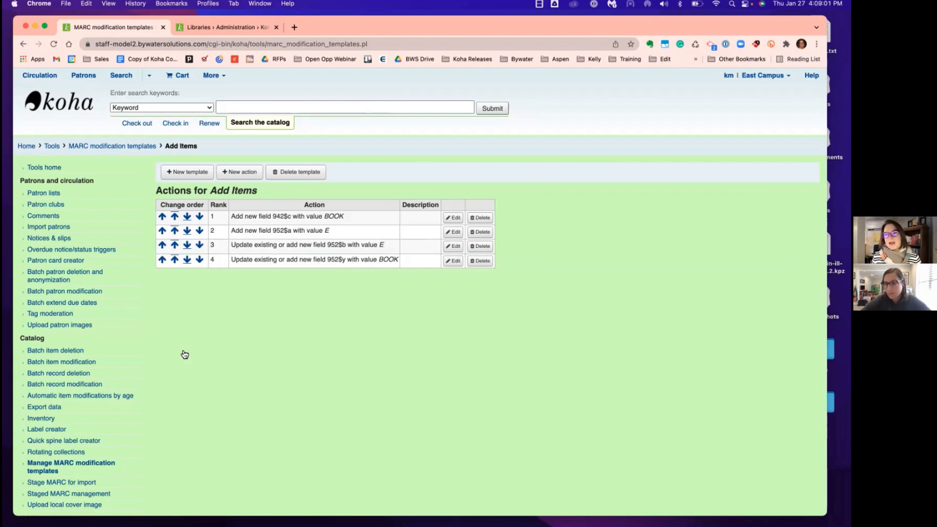
mouse_move(245, 354)
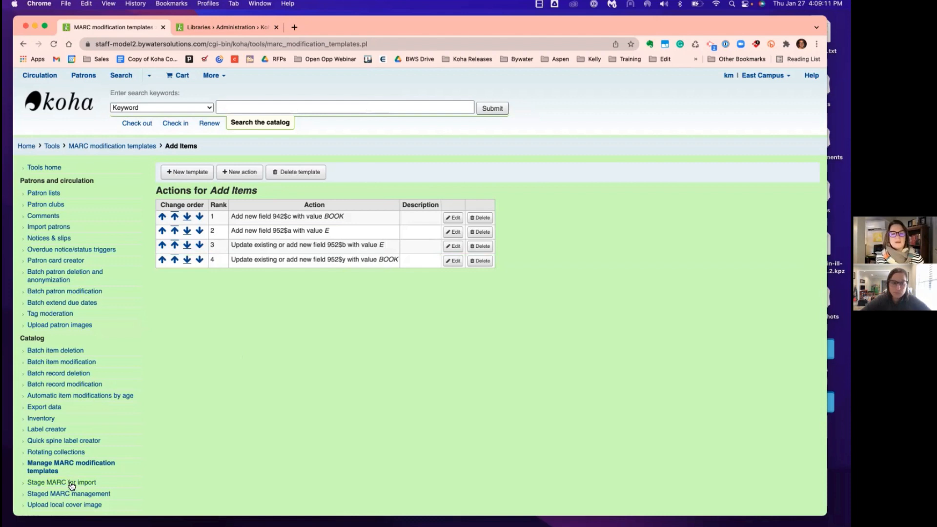
Open Stage MARC records for import and choose Marc Files.mrc from the Marc folder
click(61, 483)
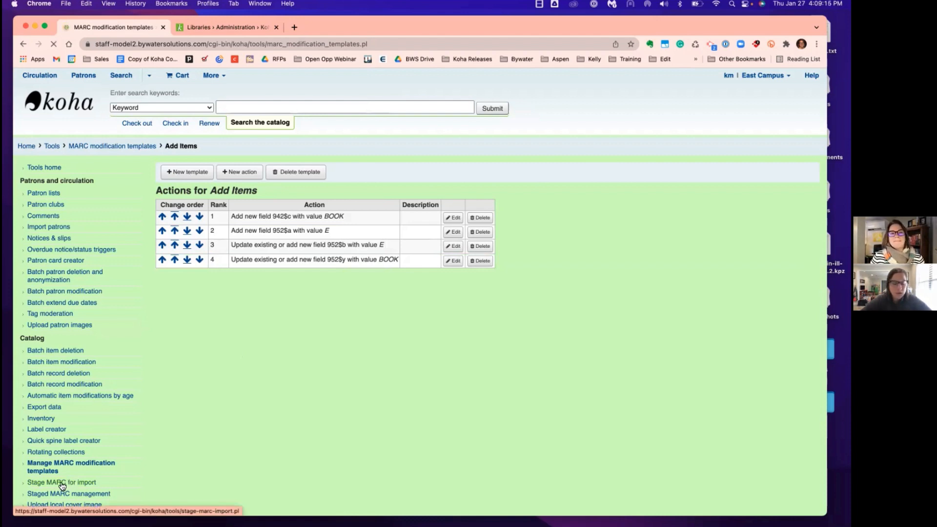
click(61, 483)
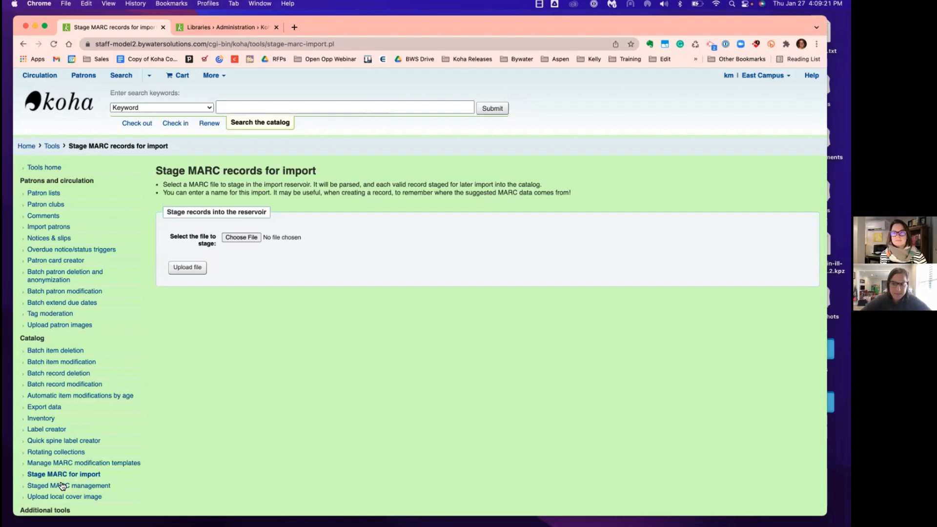
mouse_move(242, 238)
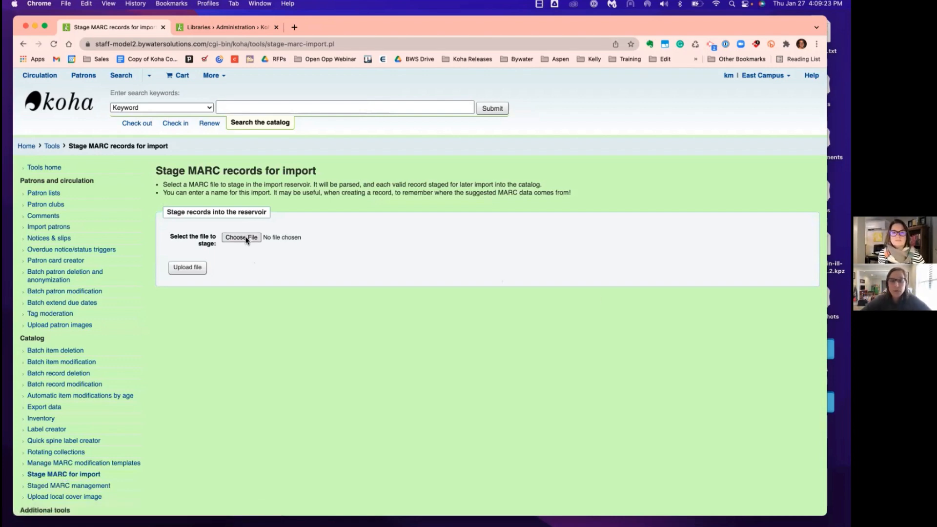
click(241, 237)
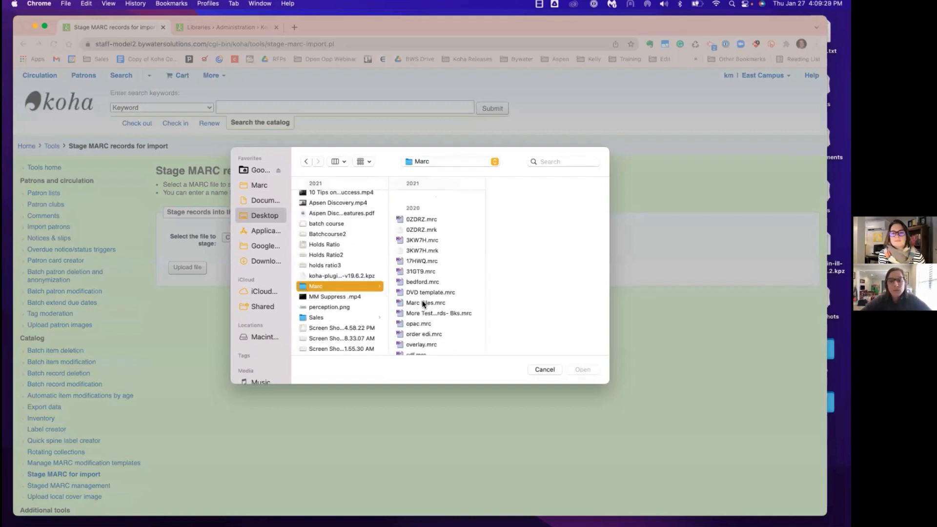
click(425, 303)
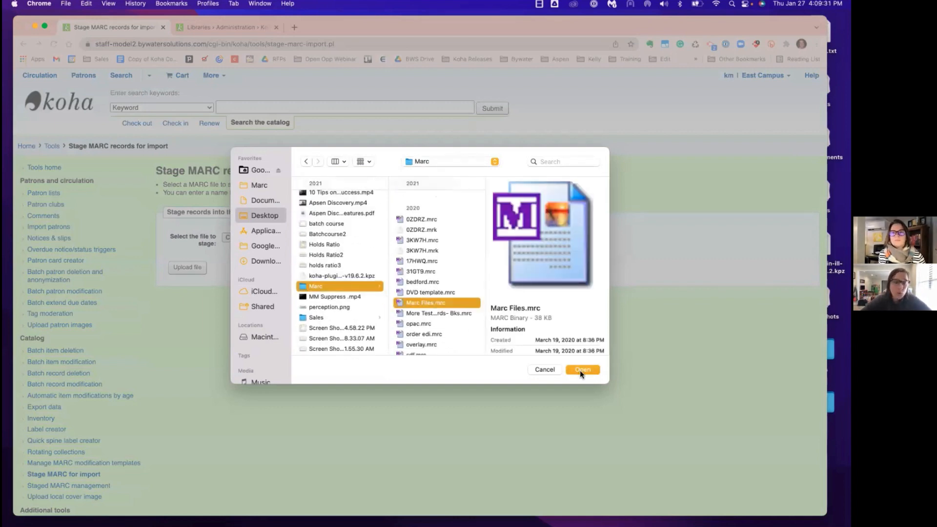
click(581, 369)
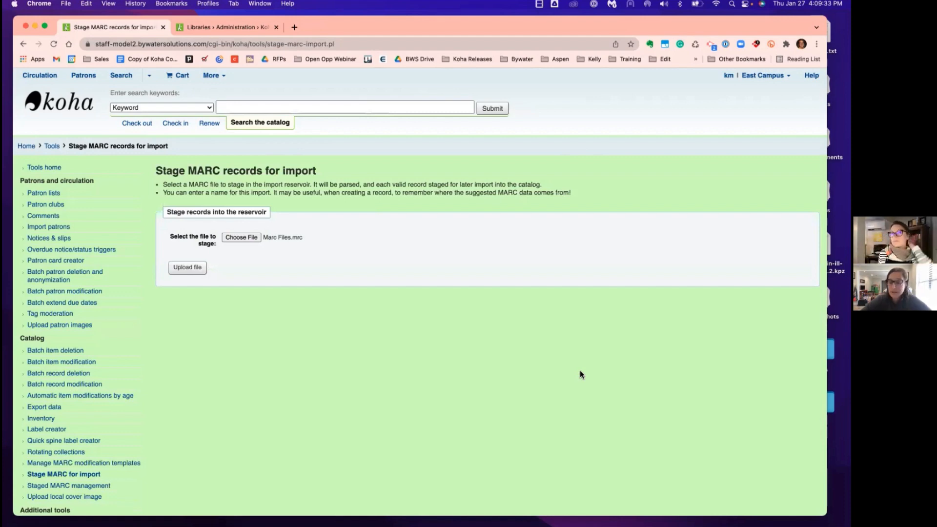
Upload Marc Files.mrc and add the comment 'kpm'
click(187, 267)
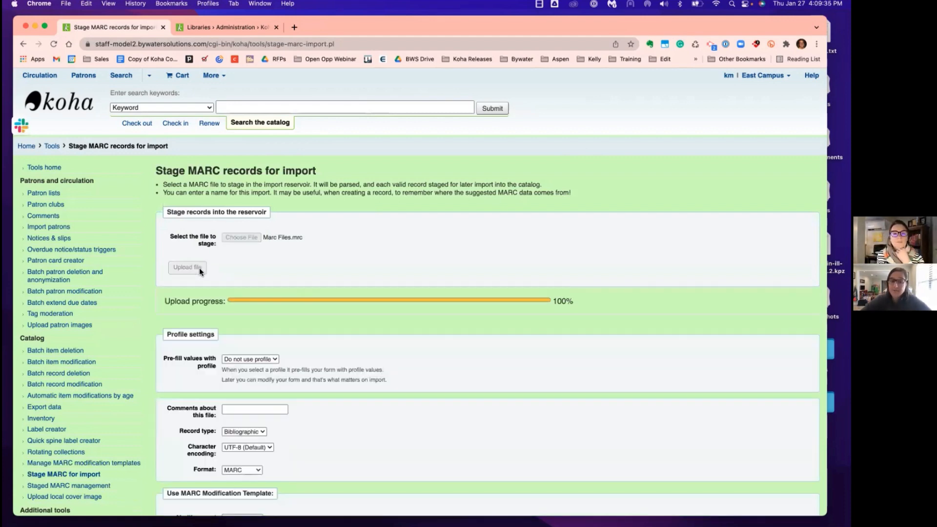
scroll(down, 3)
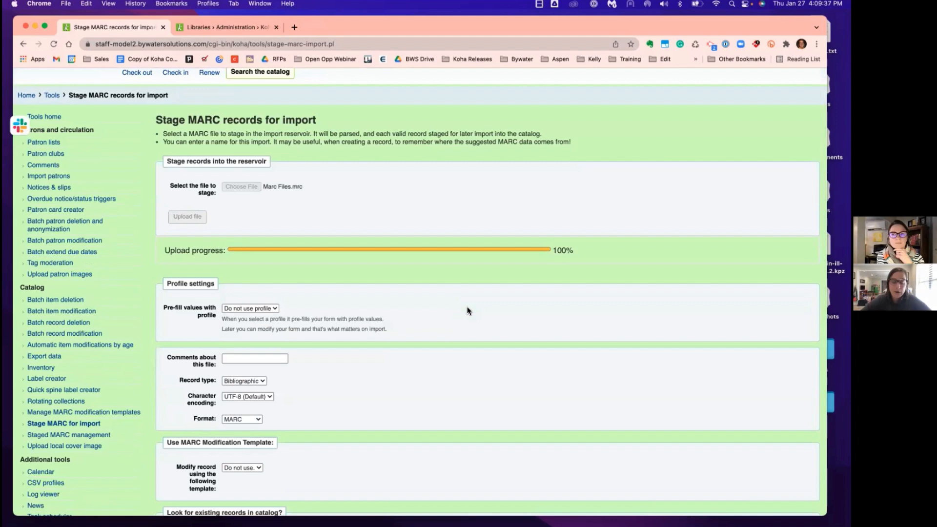
mouse_move(226, 215)
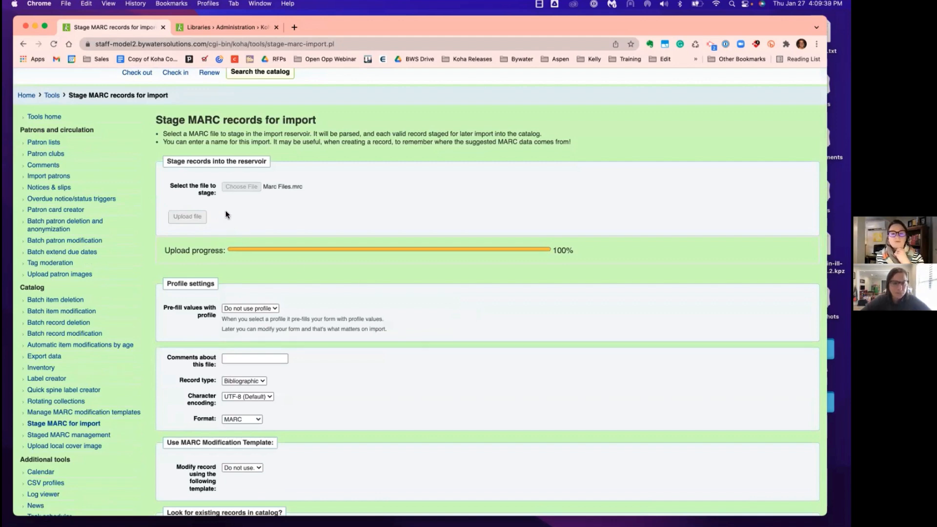
mouse_move(170, 237)
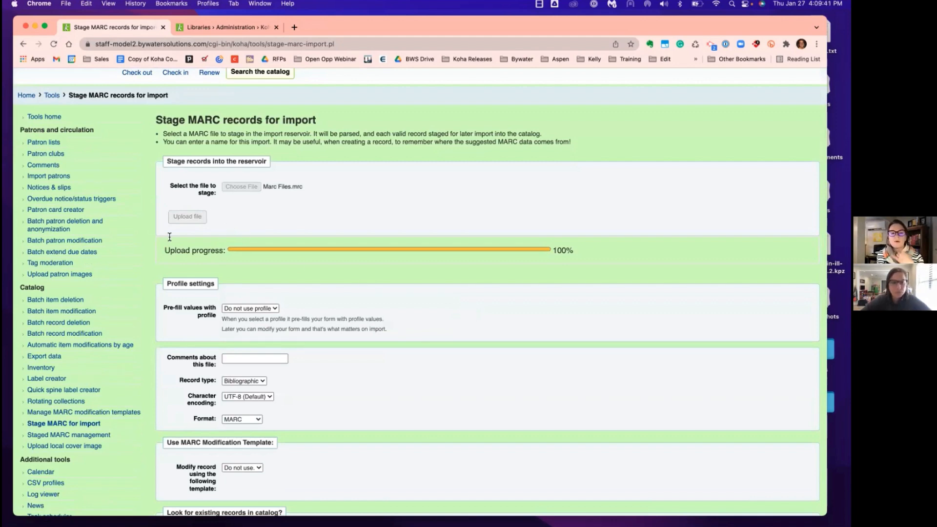
scroll(down, 3)
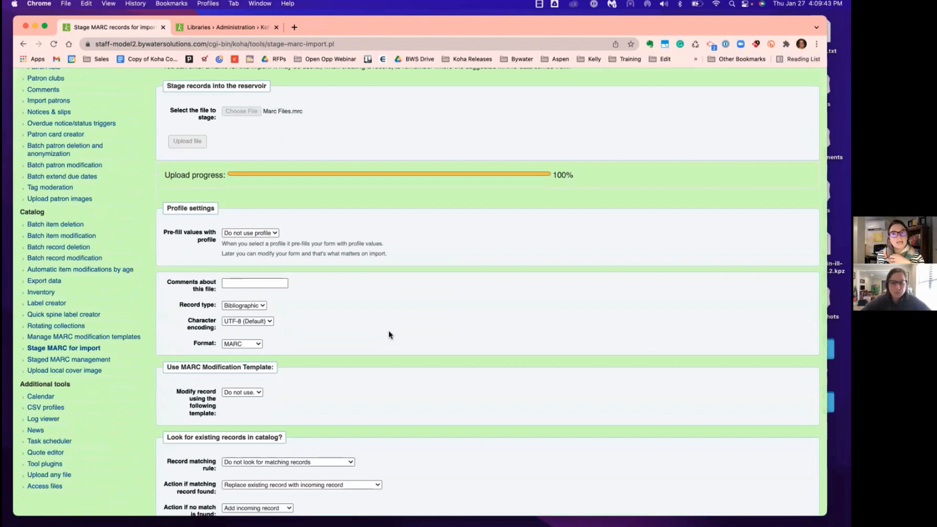
mouse_move(302, 332)
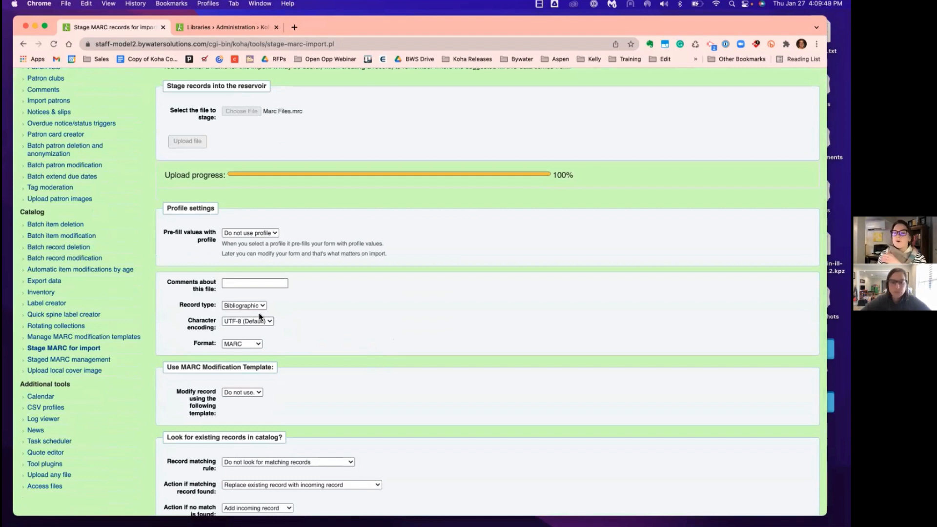
click(255, 282)
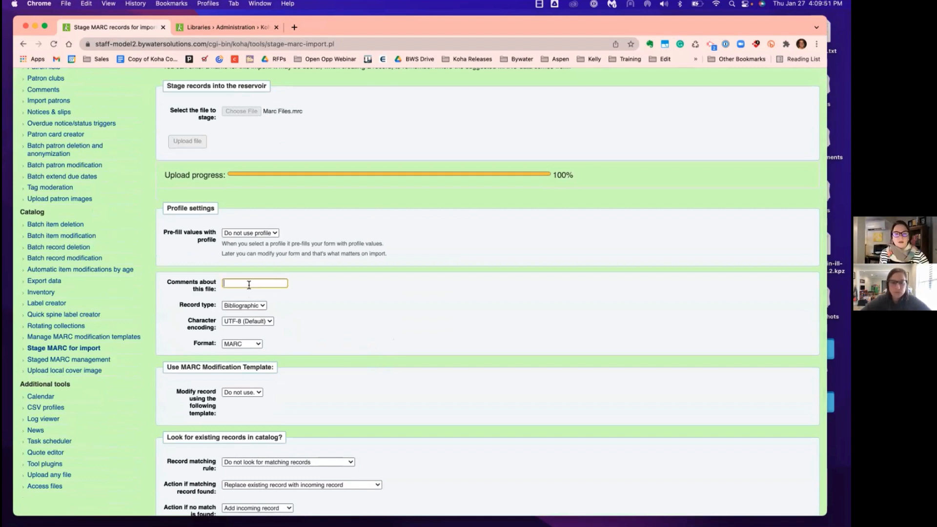
text(kp)
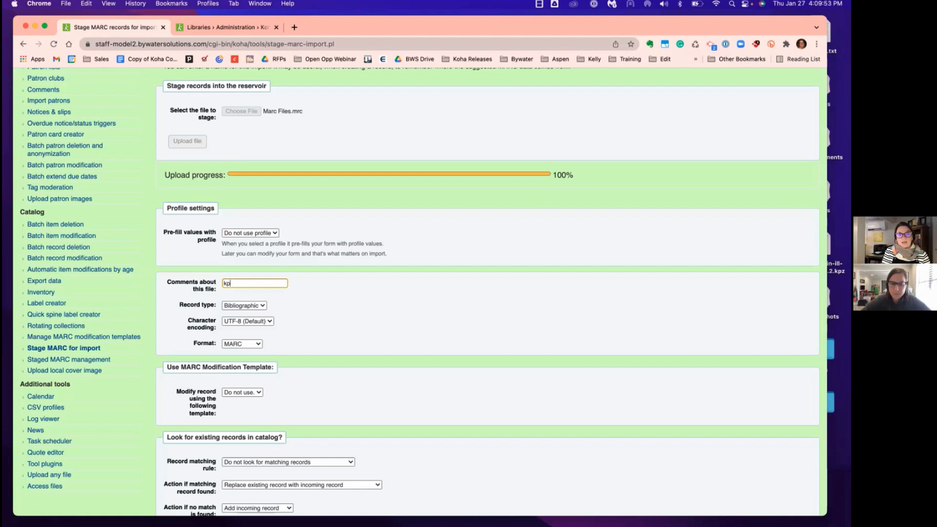
text(m)
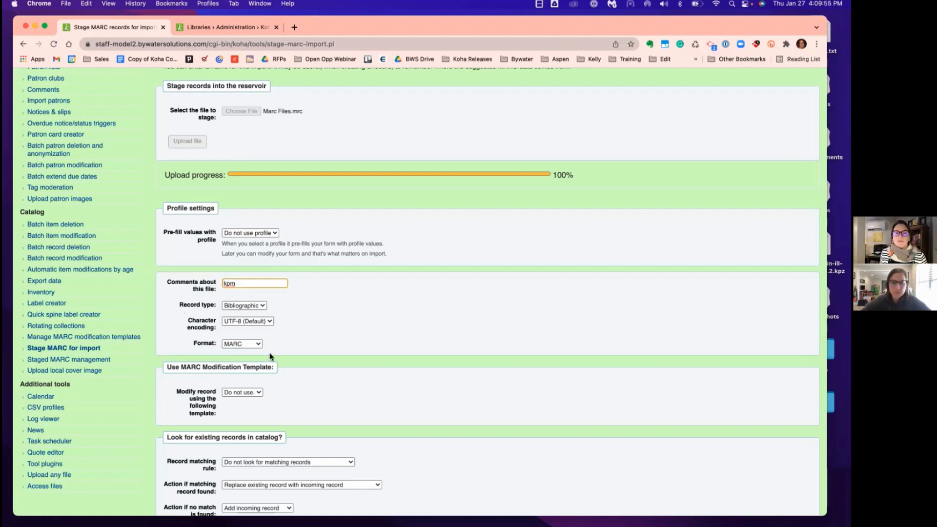
mouse_move(184, 343)
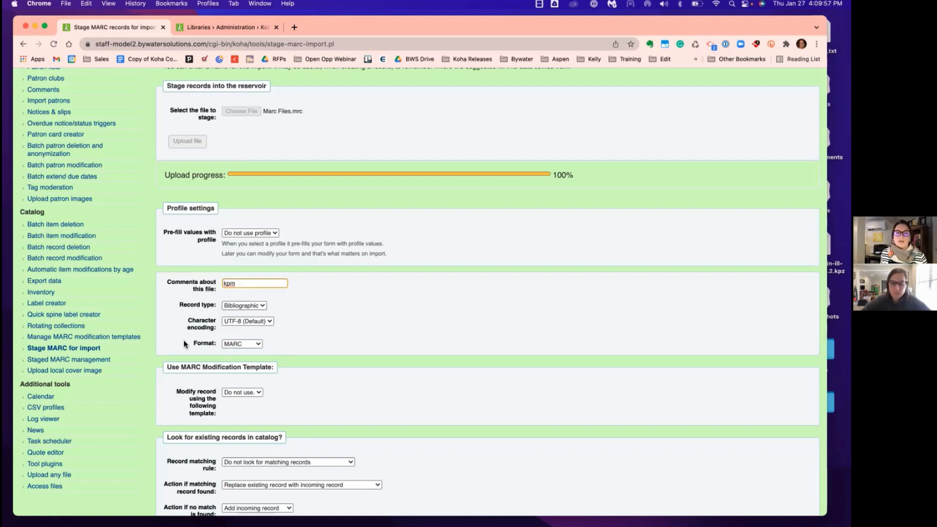
mouse_move(268, 352)
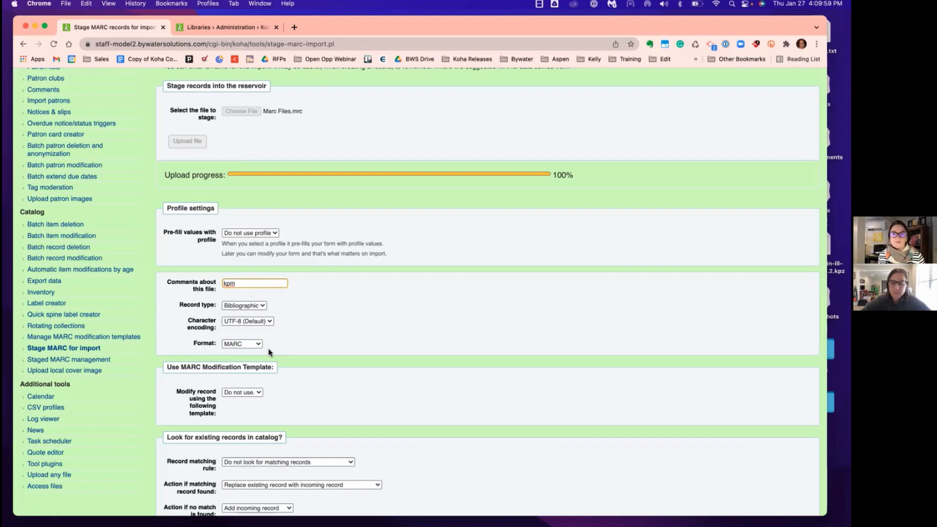
Apply the Add Items modification template and begin choosing the ISBN matching rule
scroll(down, 3)
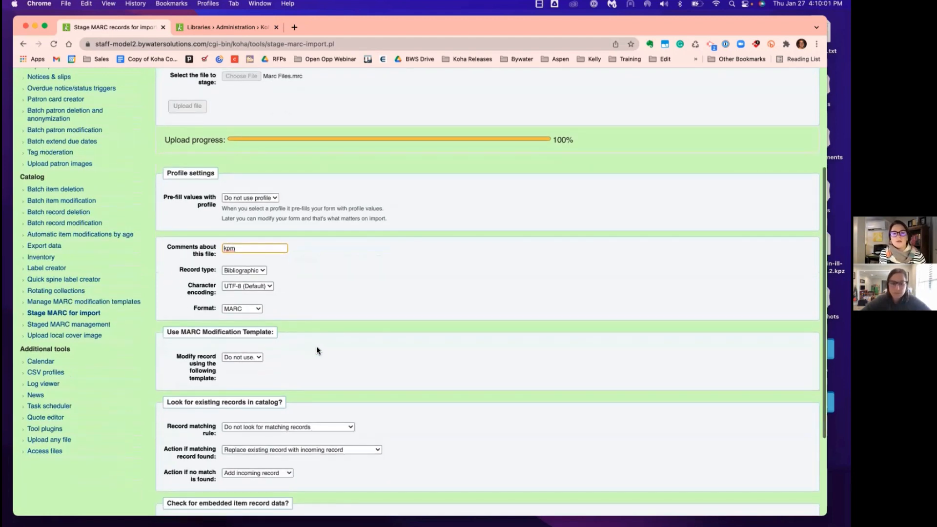
scroll(down, 3)
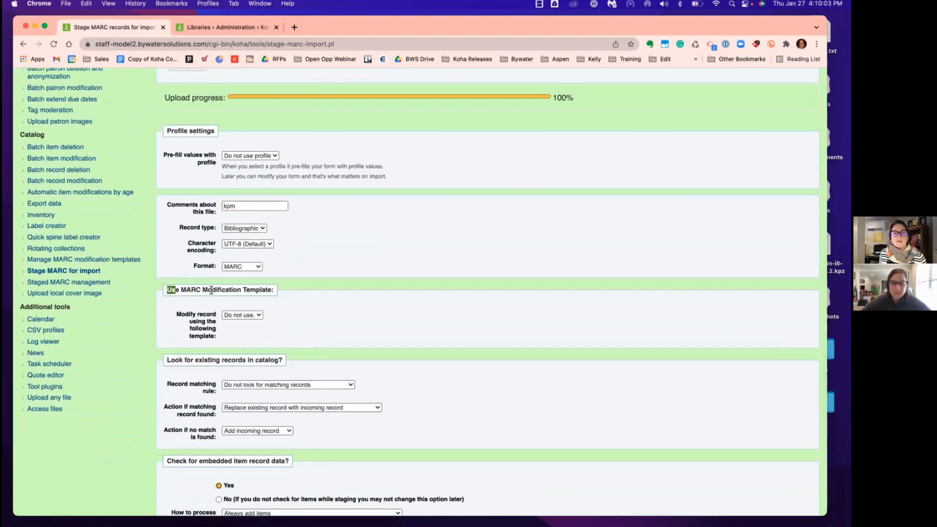
click(242, 315)
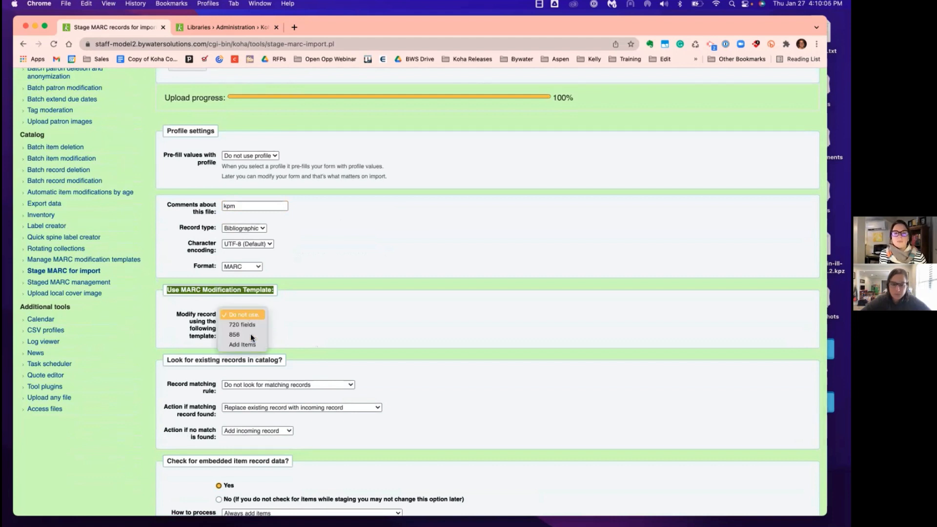
click(242, 344)
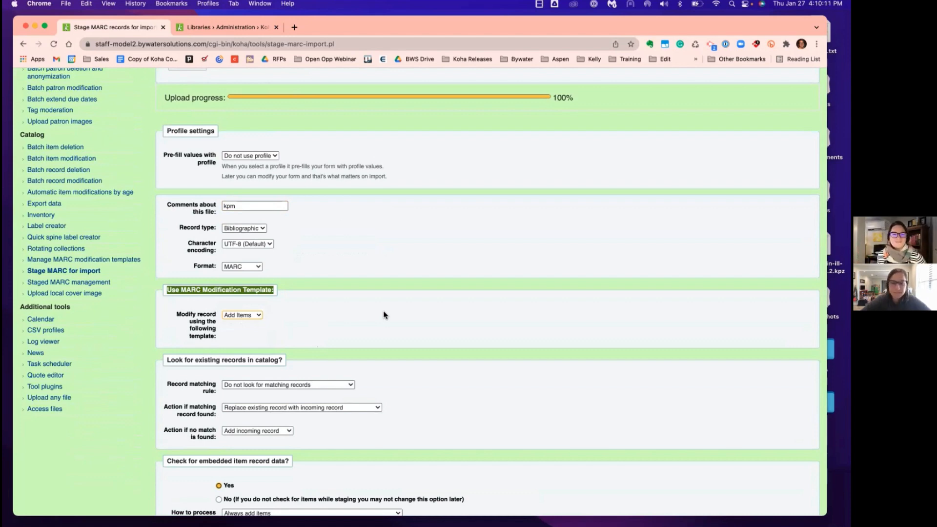
scroll(down, 3)
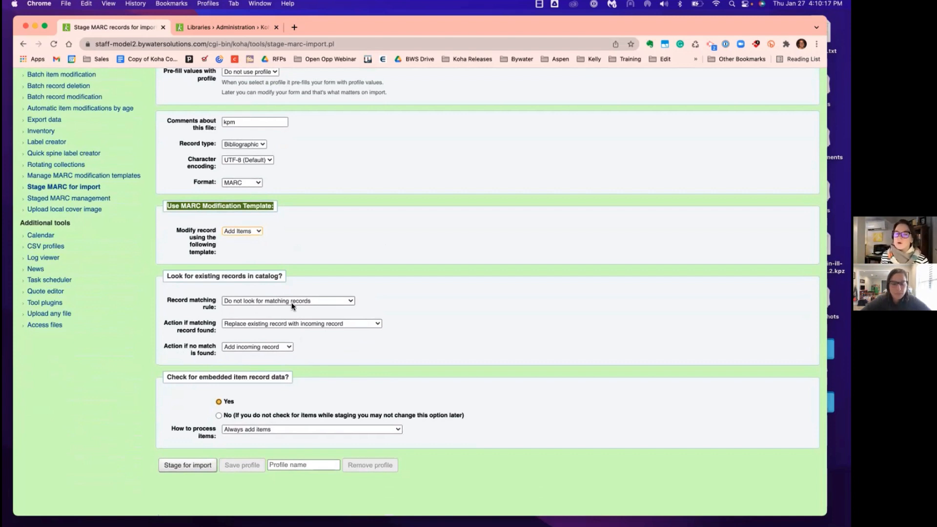
click(288, 300)
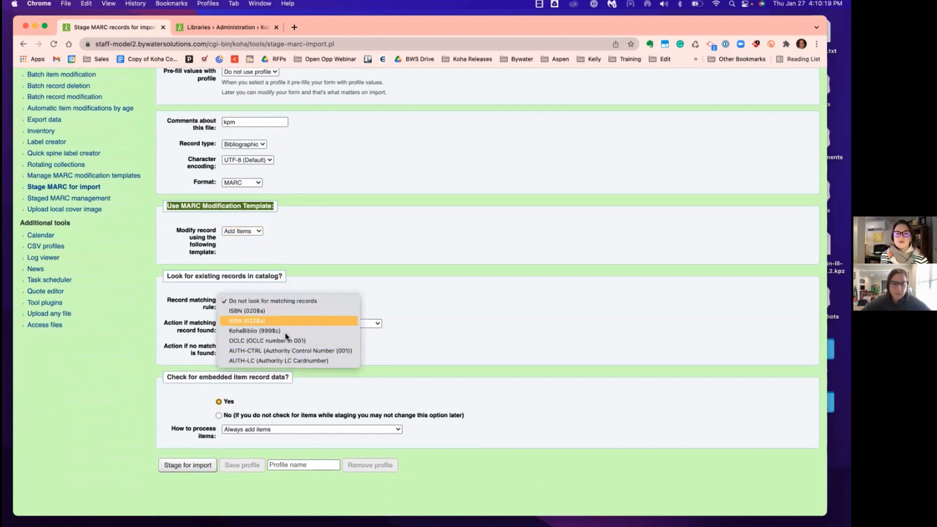
mouse_move(251, 311)
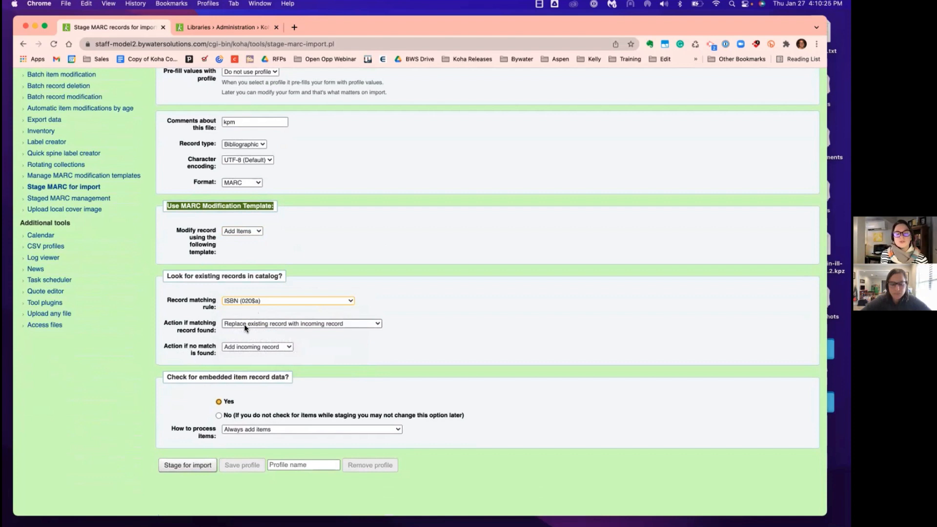
mouse_move(153, 355)
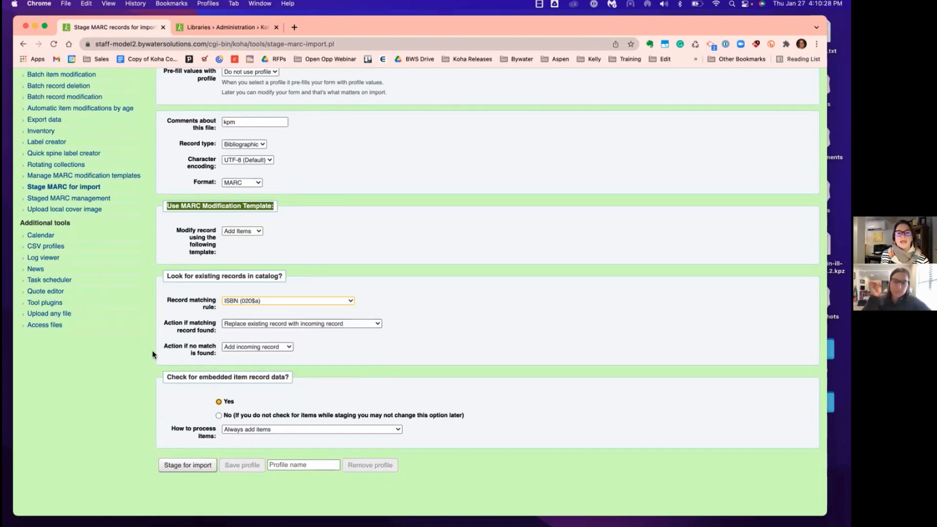
mouse_move(277, 305)
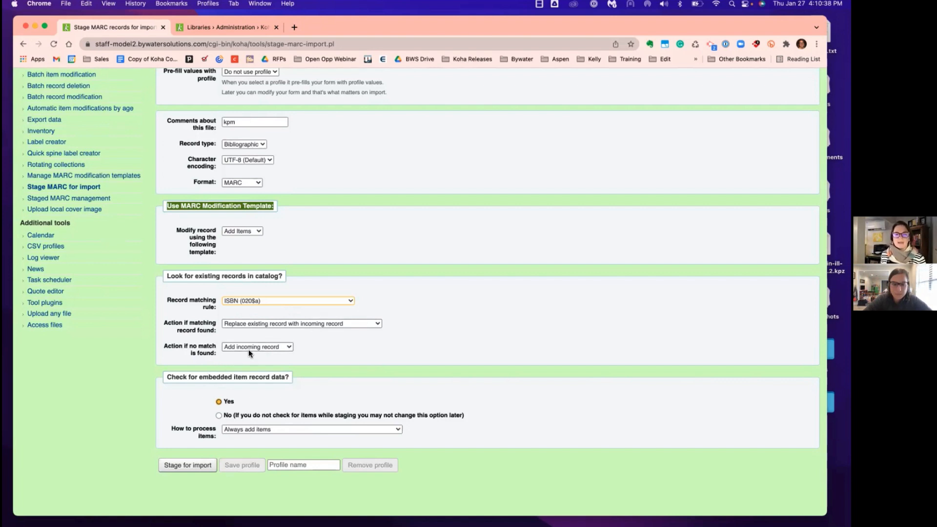
mouse_move(136, 393)
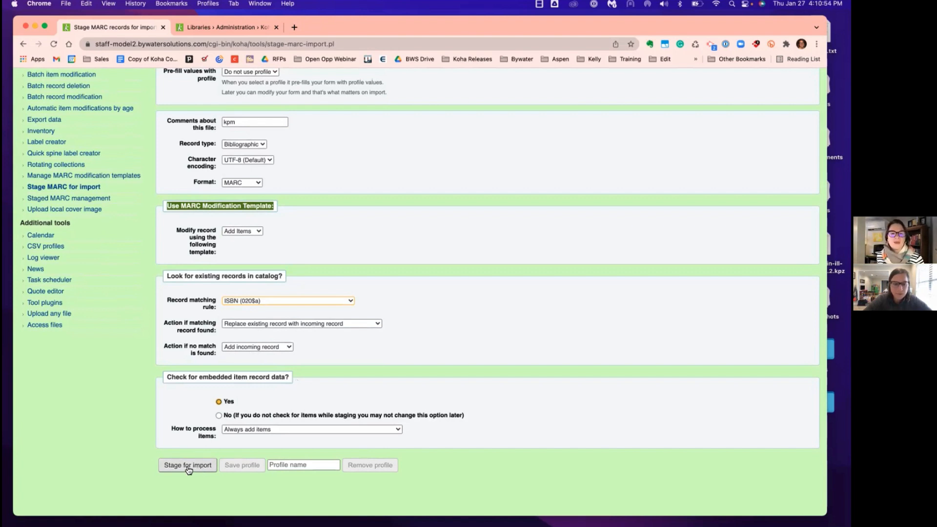
Stage Marc Files.mrc for import, confirming 13 records and 22 item records staged
click(187, 465)
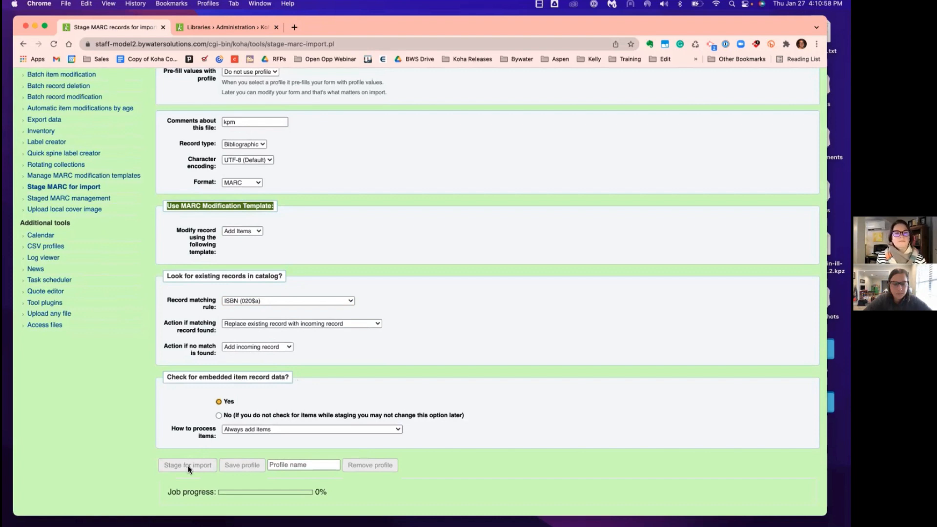
click(187, 465)
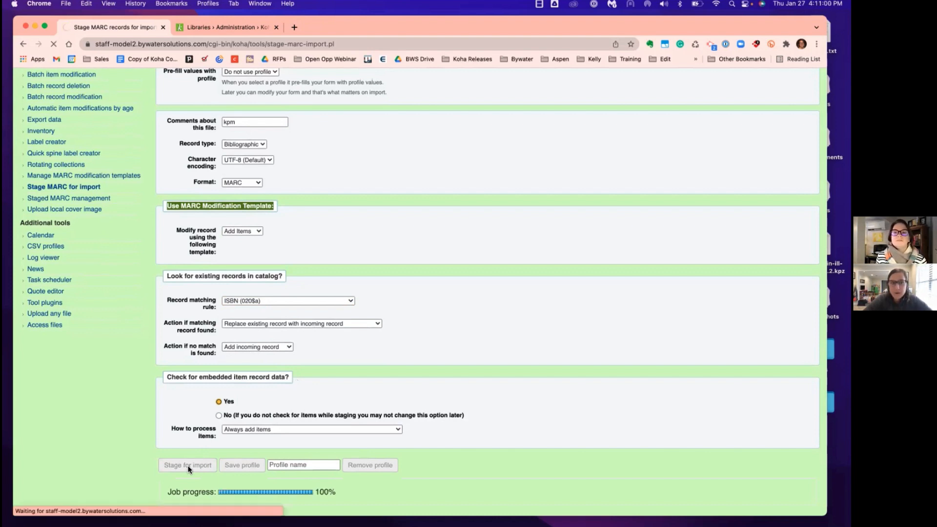
click(187, 465)
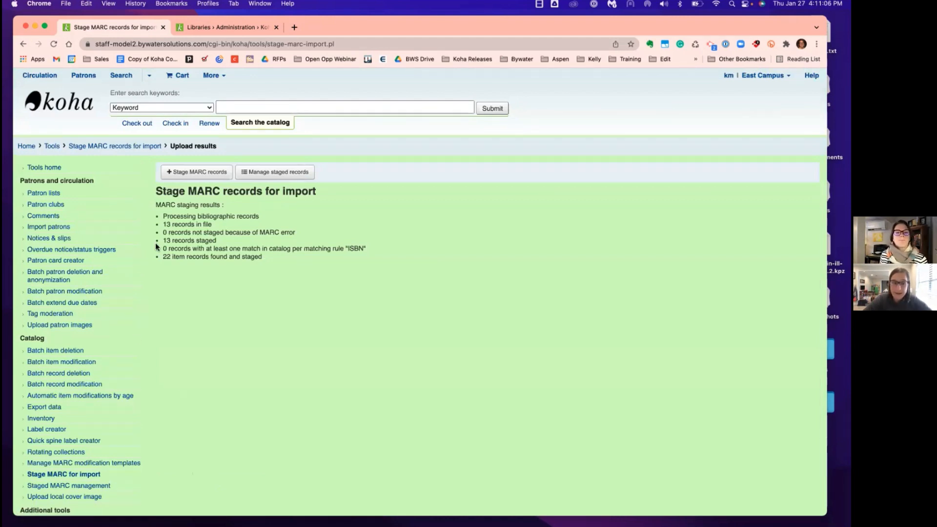
double_click(187, 224)
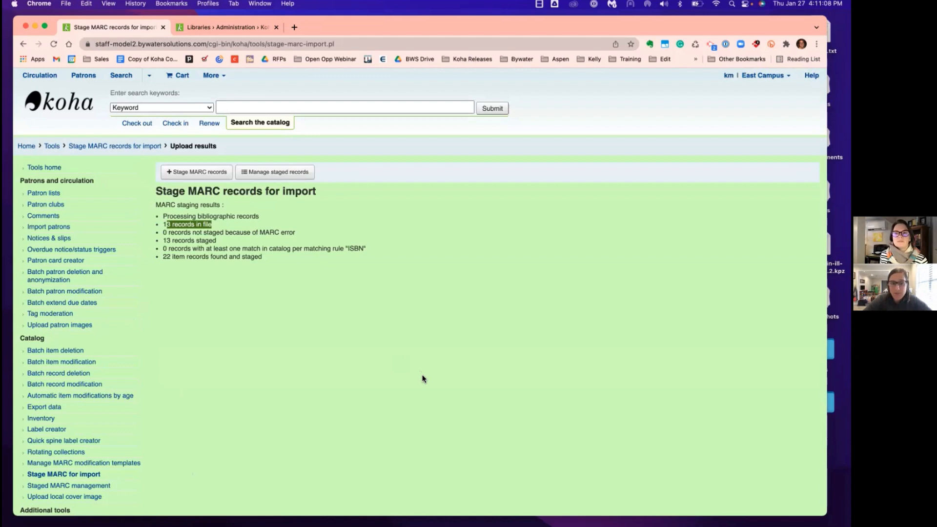
double_click(211, 256)
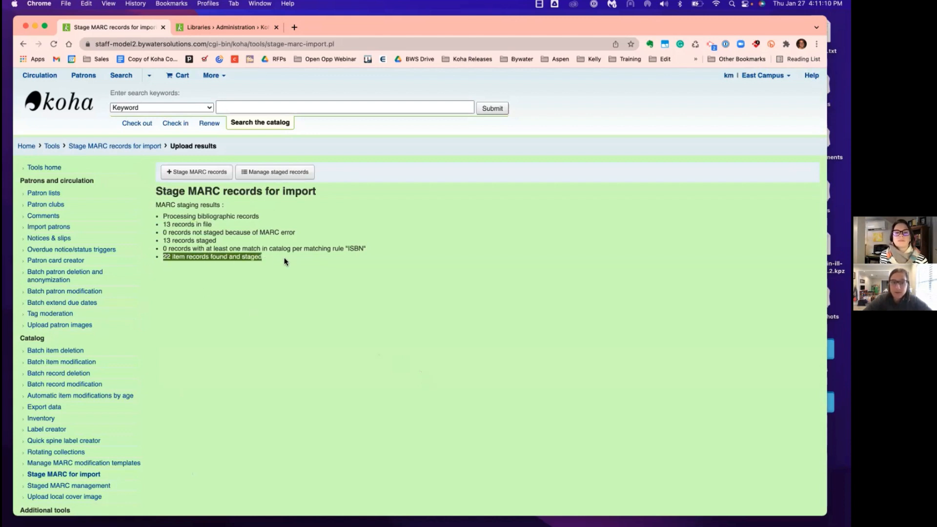
mouse_move(316, 311)
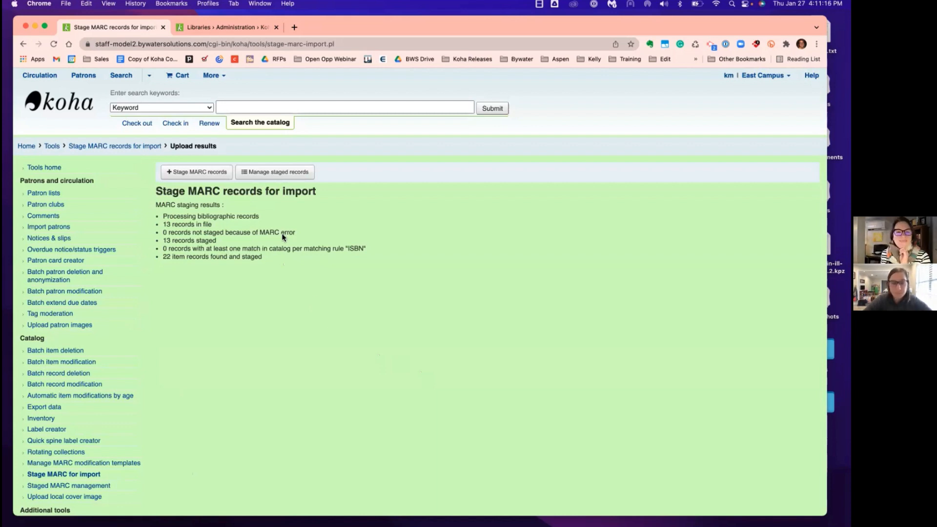
Open staged batch 49 and preview, then close, the Ready player one MARC record
click(274, 172)
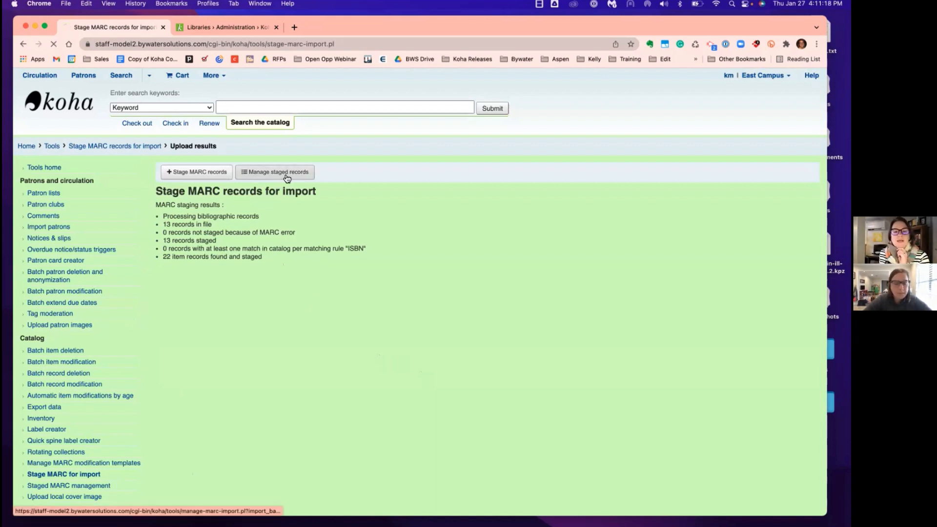
click(274, 172)
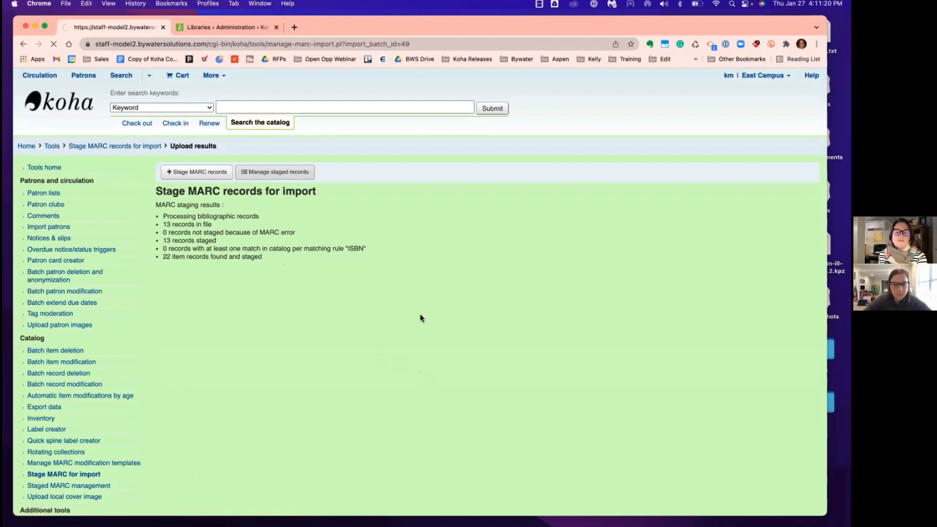
click(275, 172)
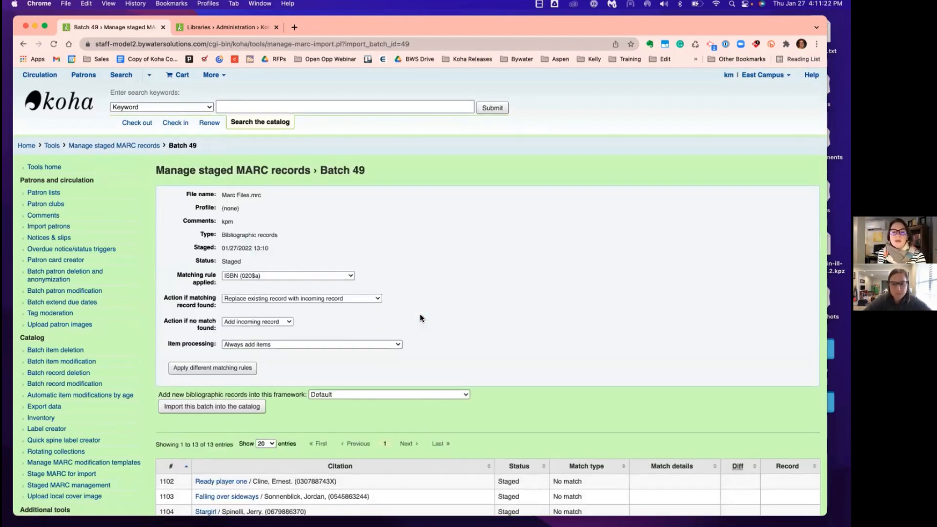
scroll(down, 3)
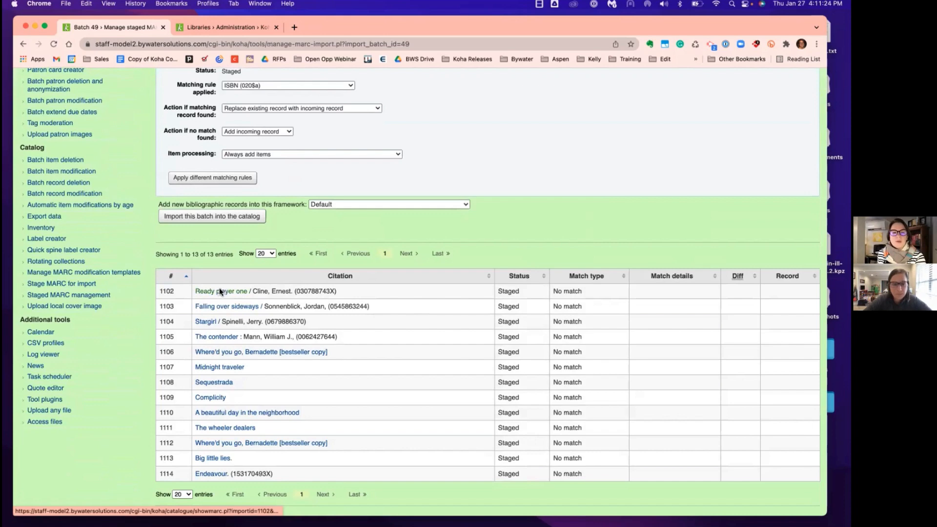
click(221, 291)
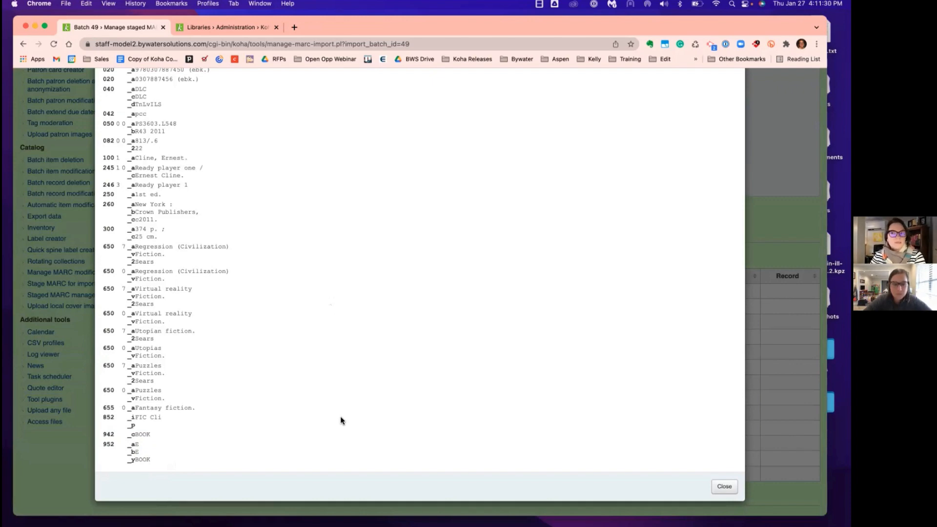
mouse_move(715, 482)
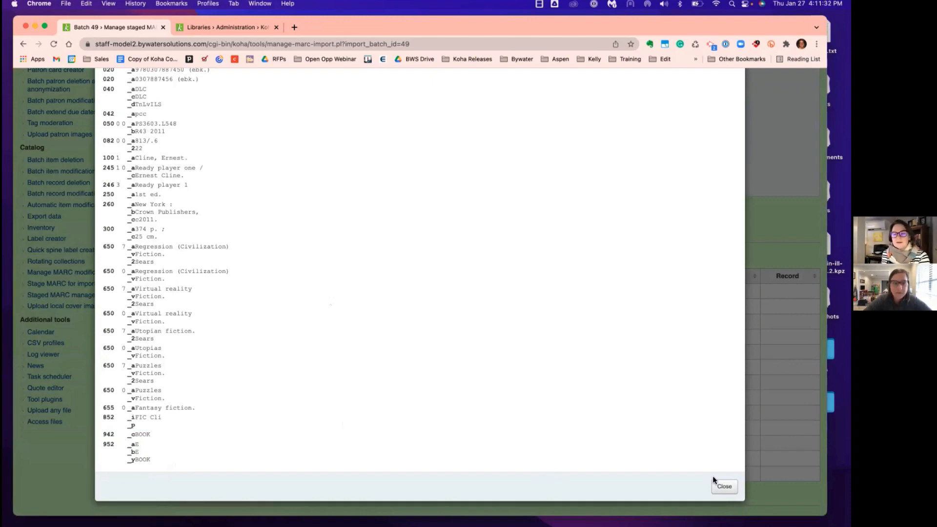
click(724, 486)
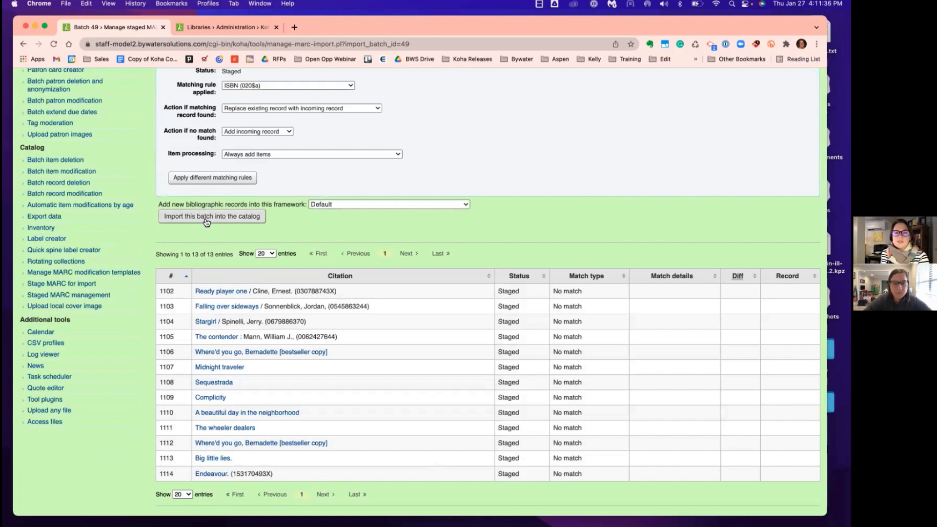
Import batch 49 into the catalog and bring up link options for record 51297
click(212, 216)
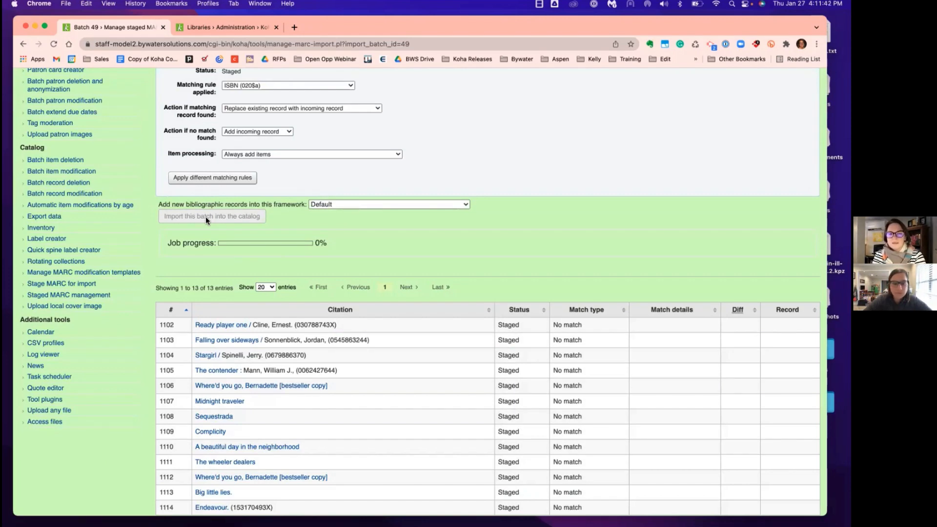
click(212, 216)
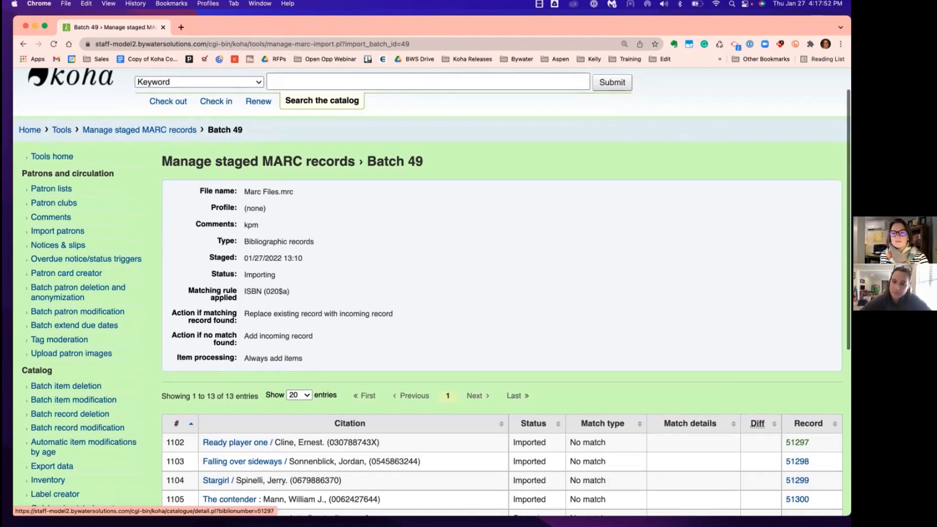
right_click(797, 442)
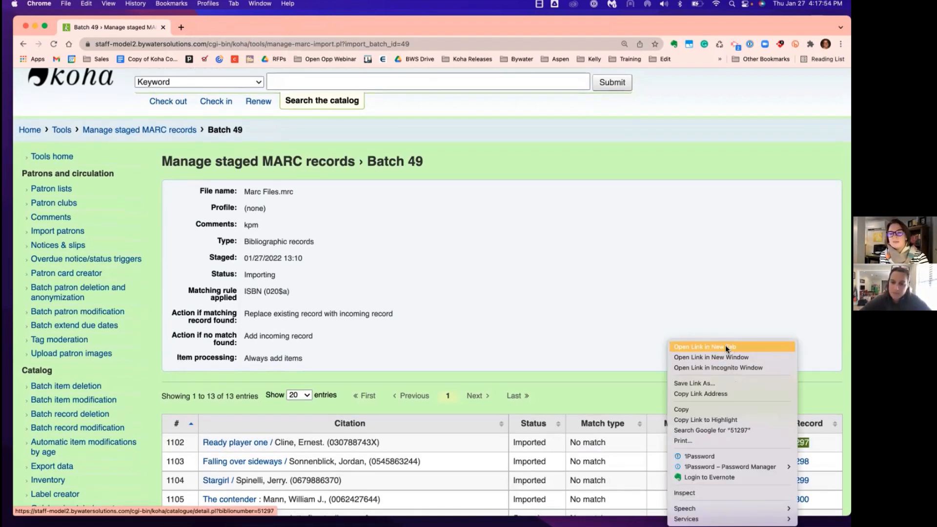
Open imported record 51297 in a new tab to view its East Campus Book item
click(704, 347)
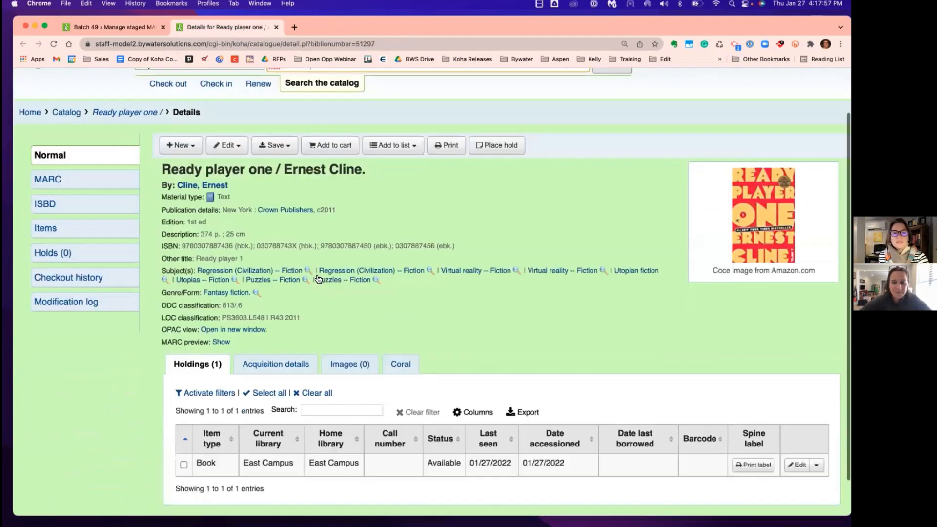
scroll(up, 3)
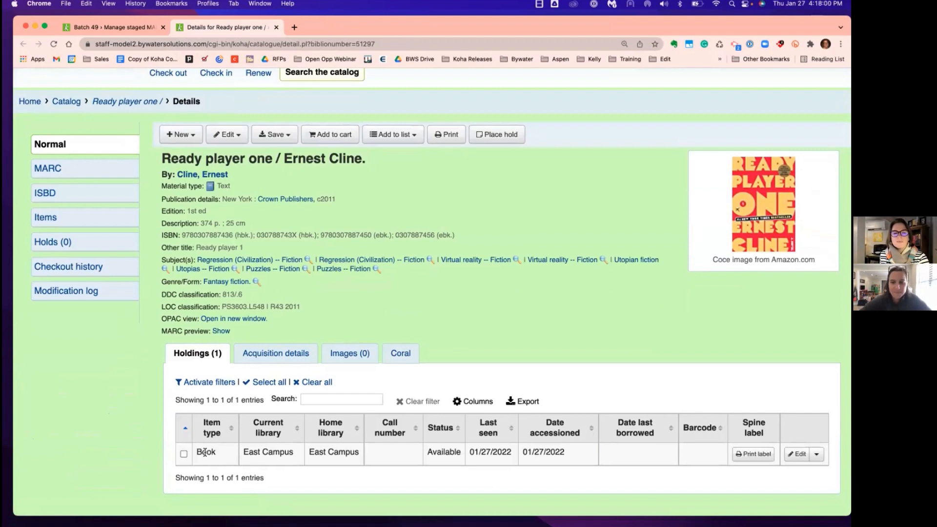
mouse_move(291, 475)
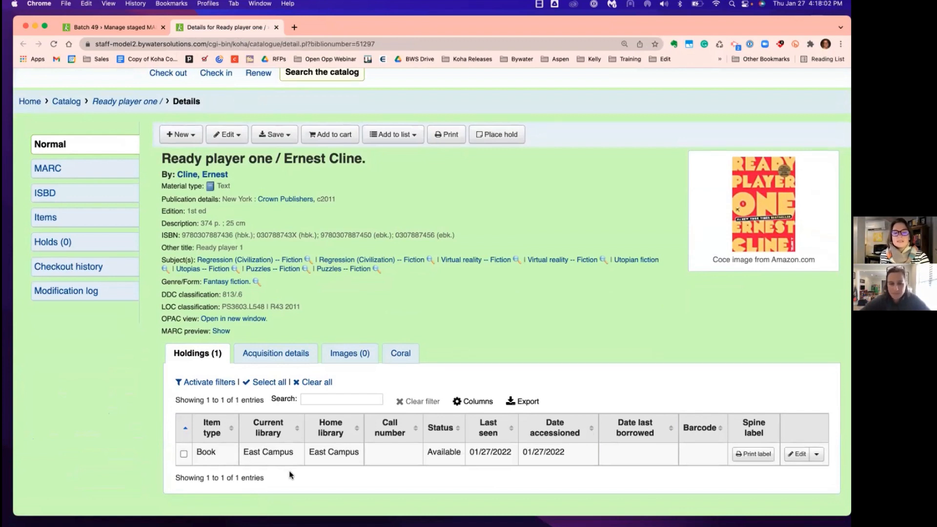
mouse_move(333, 479)
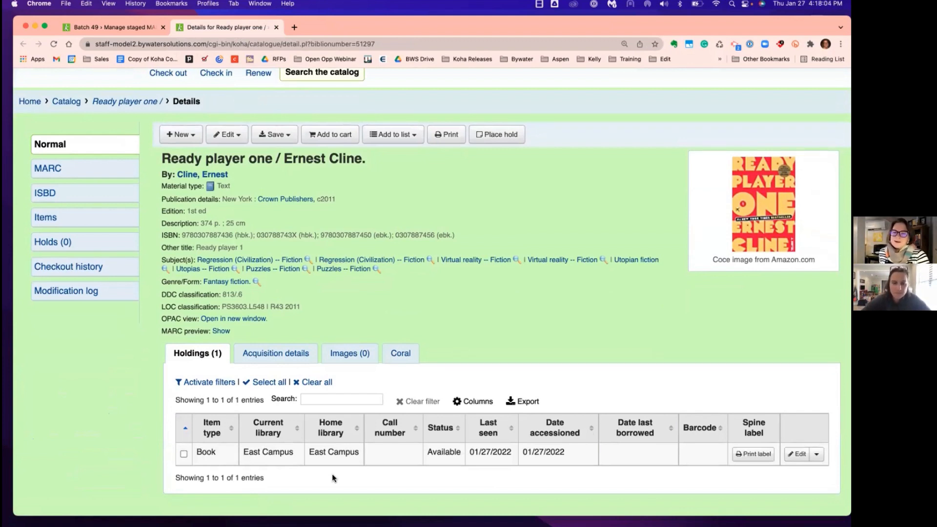
mouse_move(239, 460)
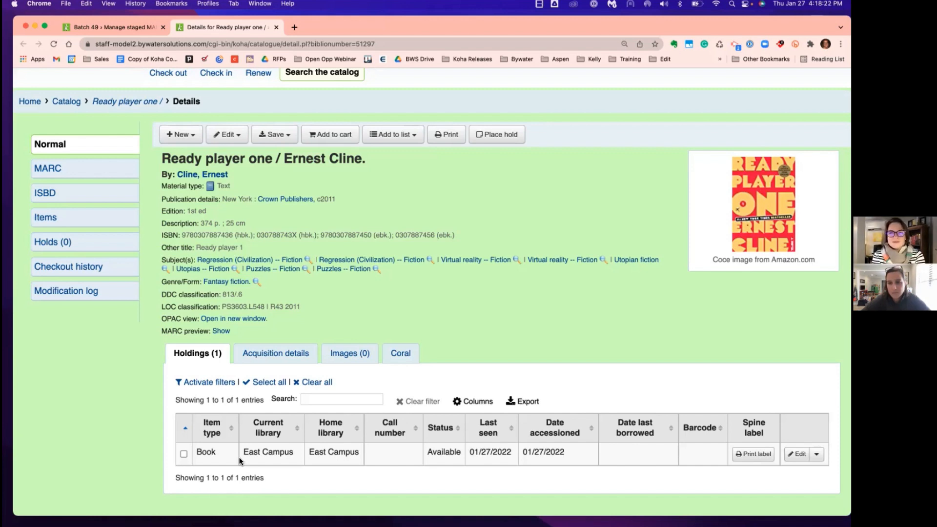
mouse_move(529, 55)
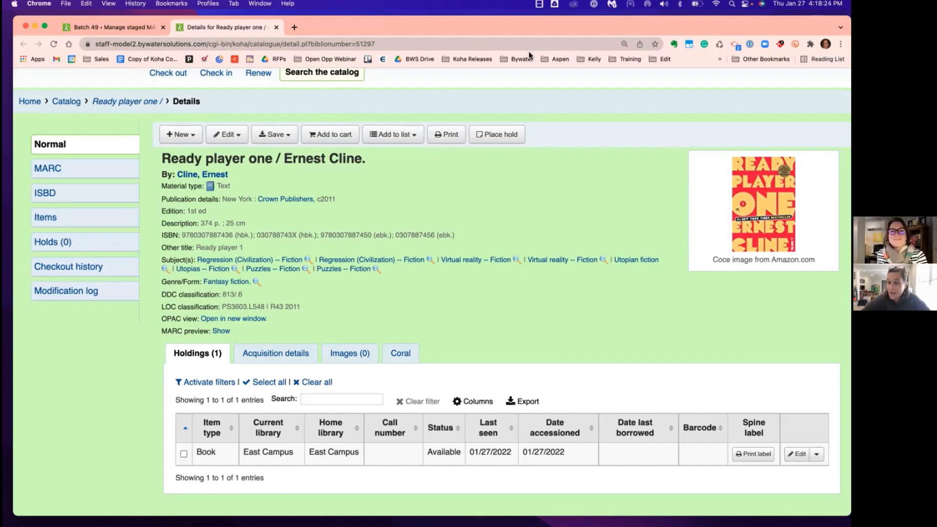